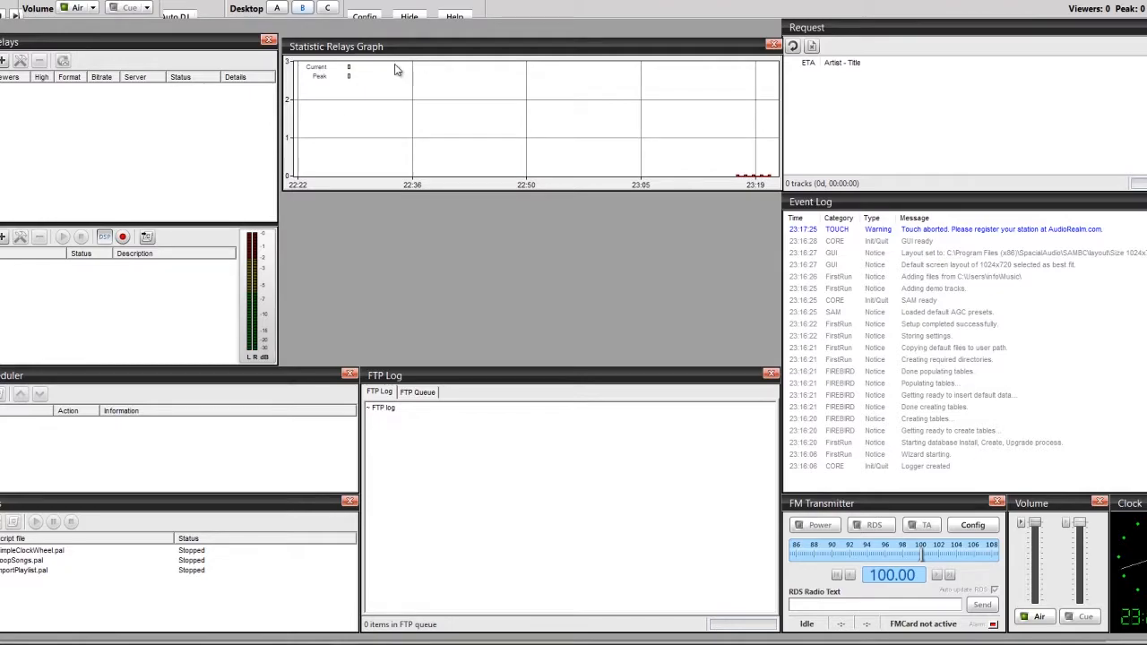
Switch to the desktop layout showing the empty Encoders panel with queue and playlist.
left_click(276, 7)
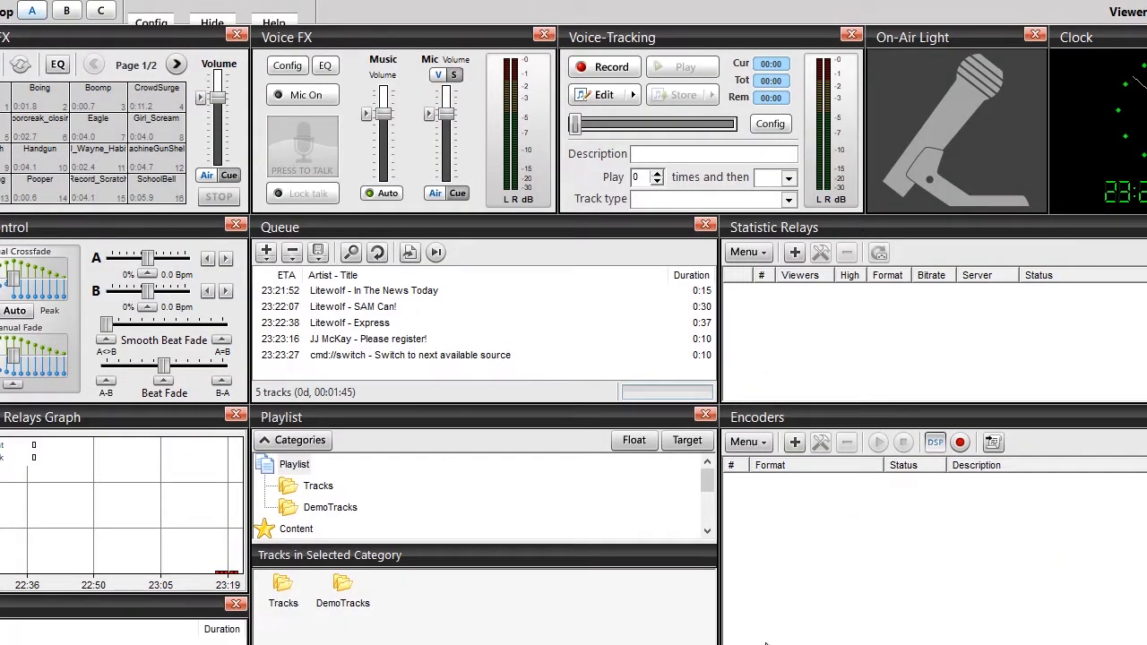
mouse_move(796, 441)
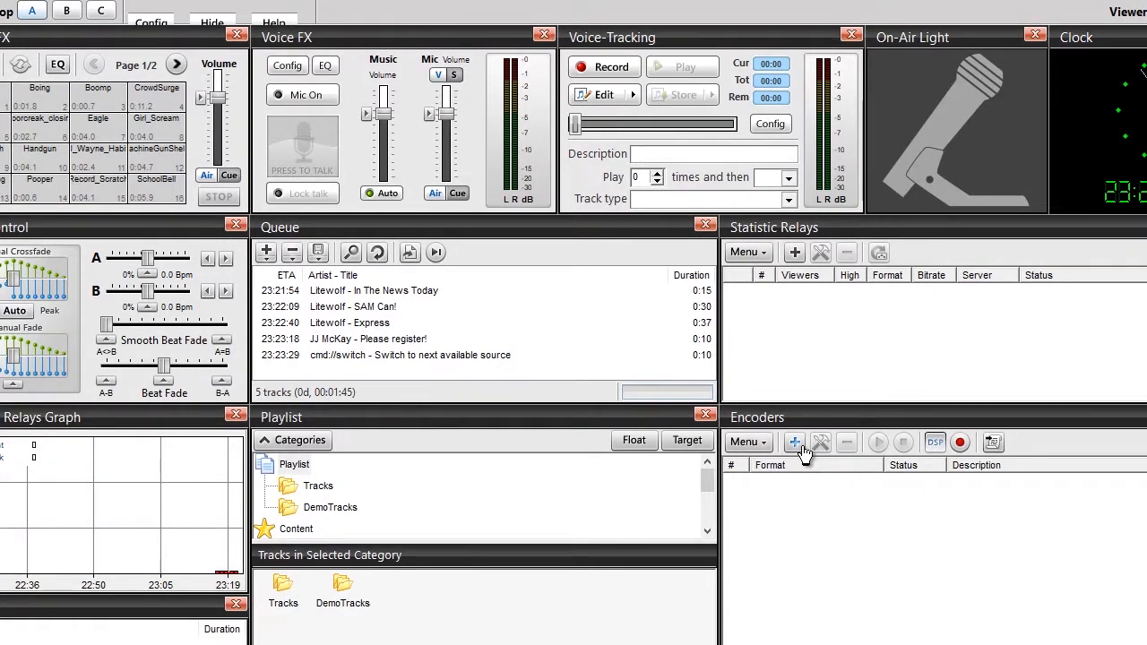
Add a new encoder and choose MP3 (LAME_ENC) as its plugin type.
left_click(794, 441)
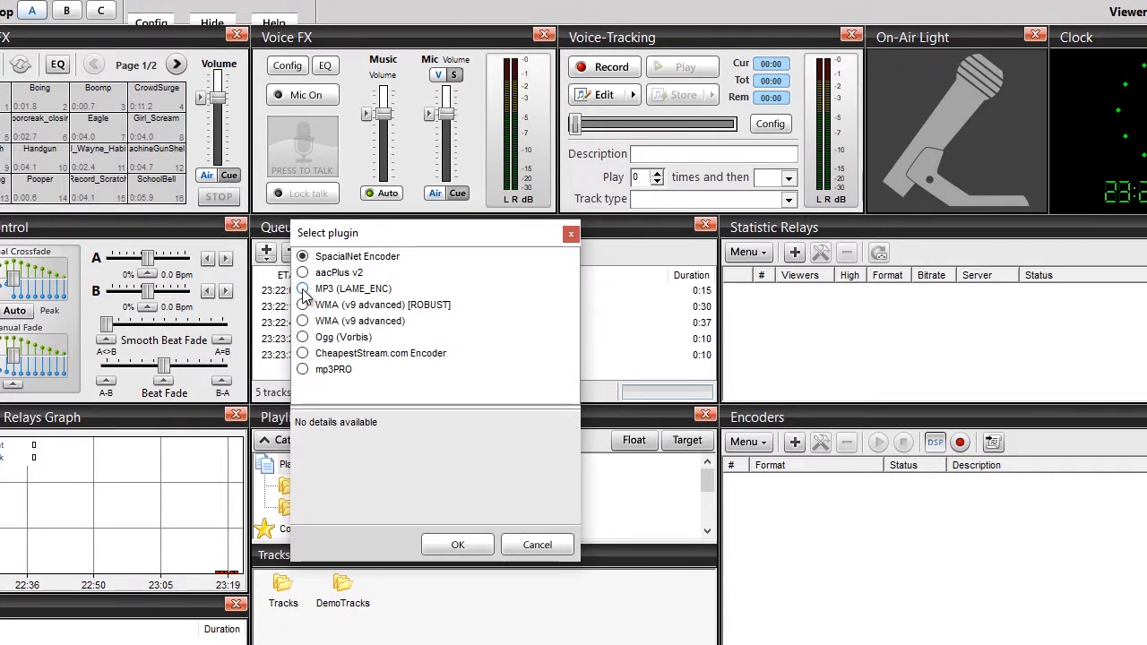
left_click(301, 289)
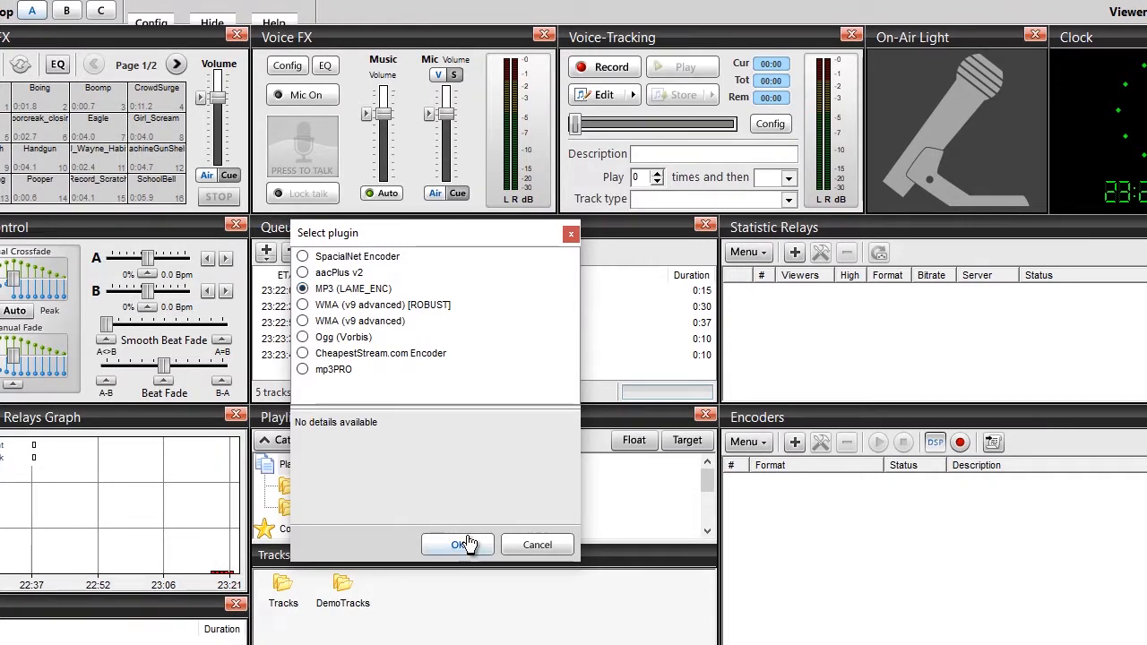
Confirm the plugin and set the converter to 128 kbps, joint stereo, 44100 Hz.
left_click(457, 545)
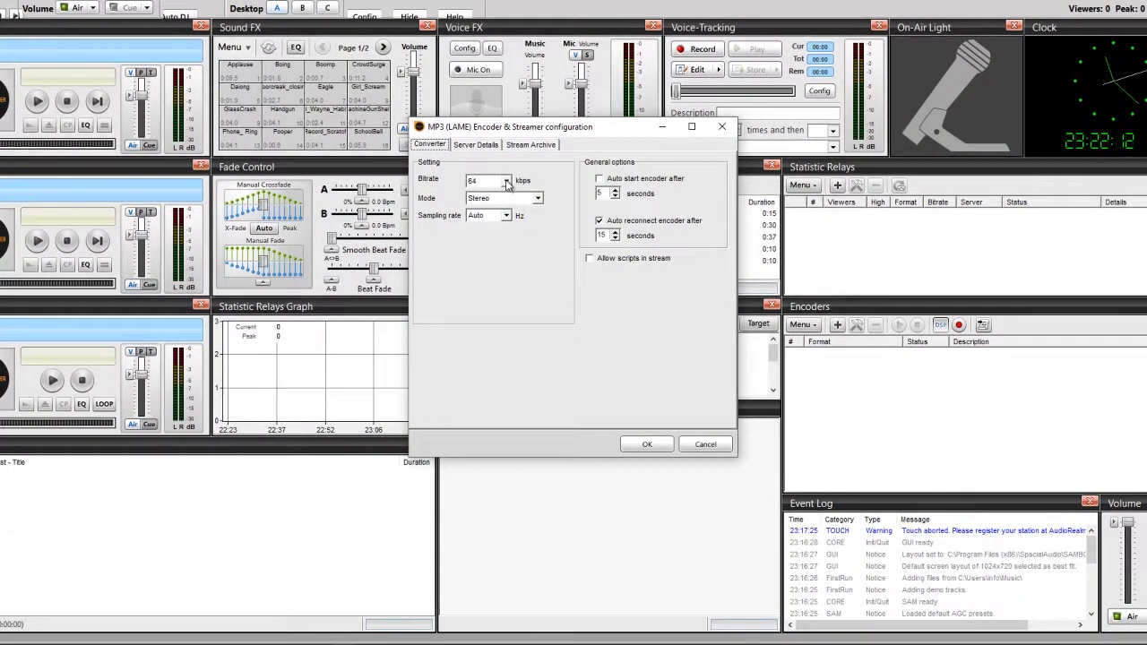
left_click(505, 179)
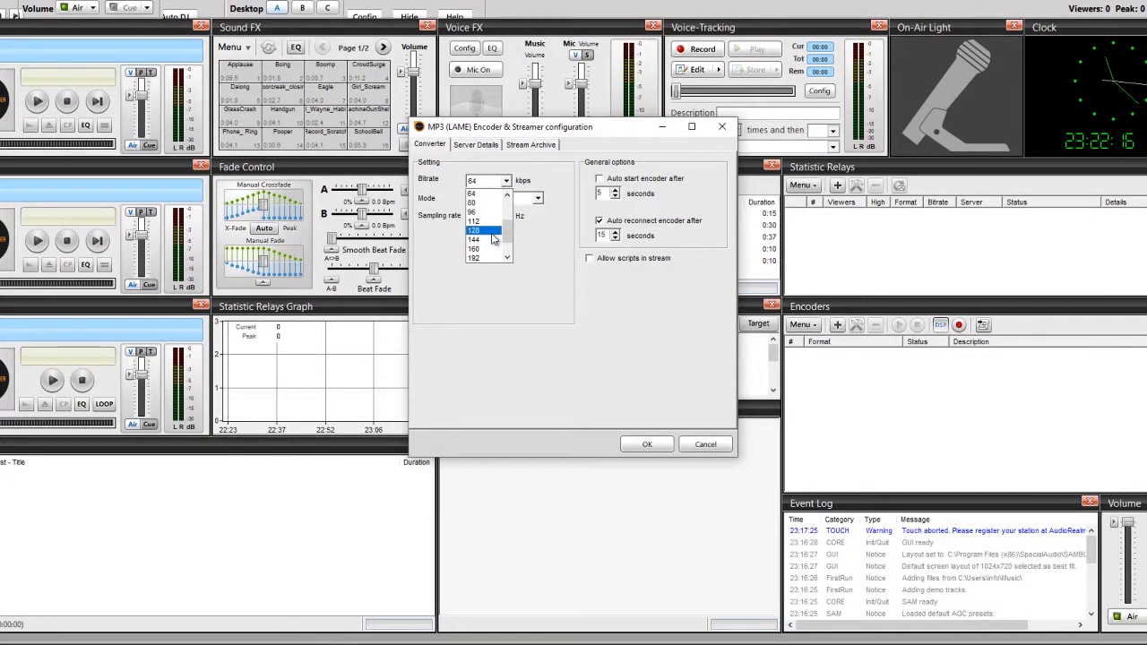
mouse_move(505, 237)
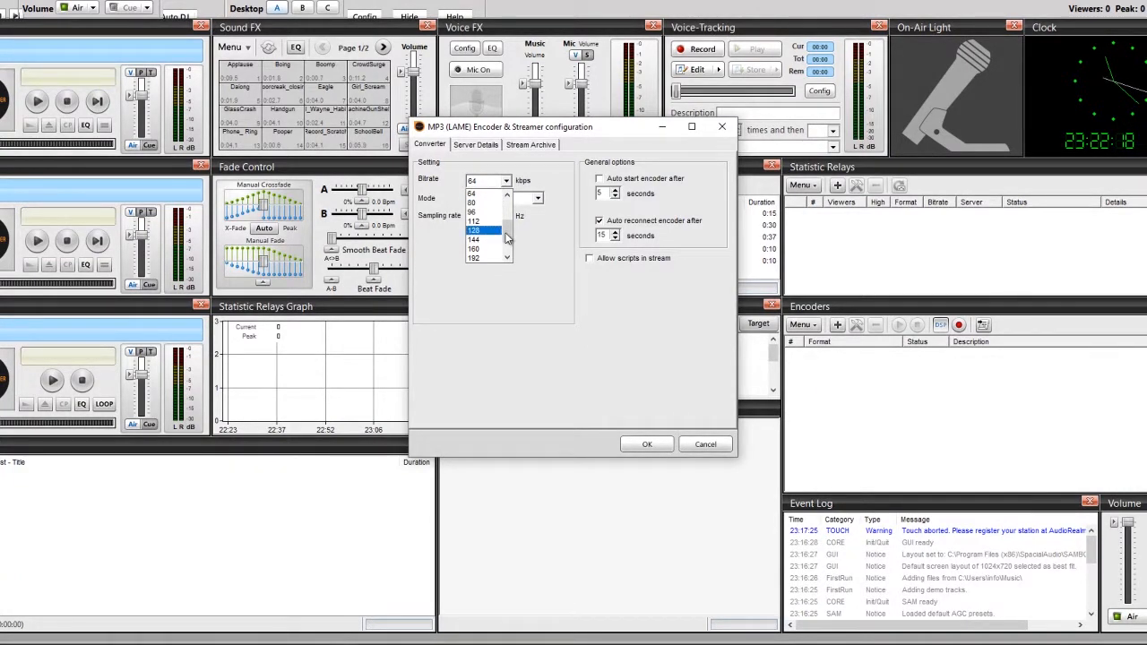
scroll("down", 3)
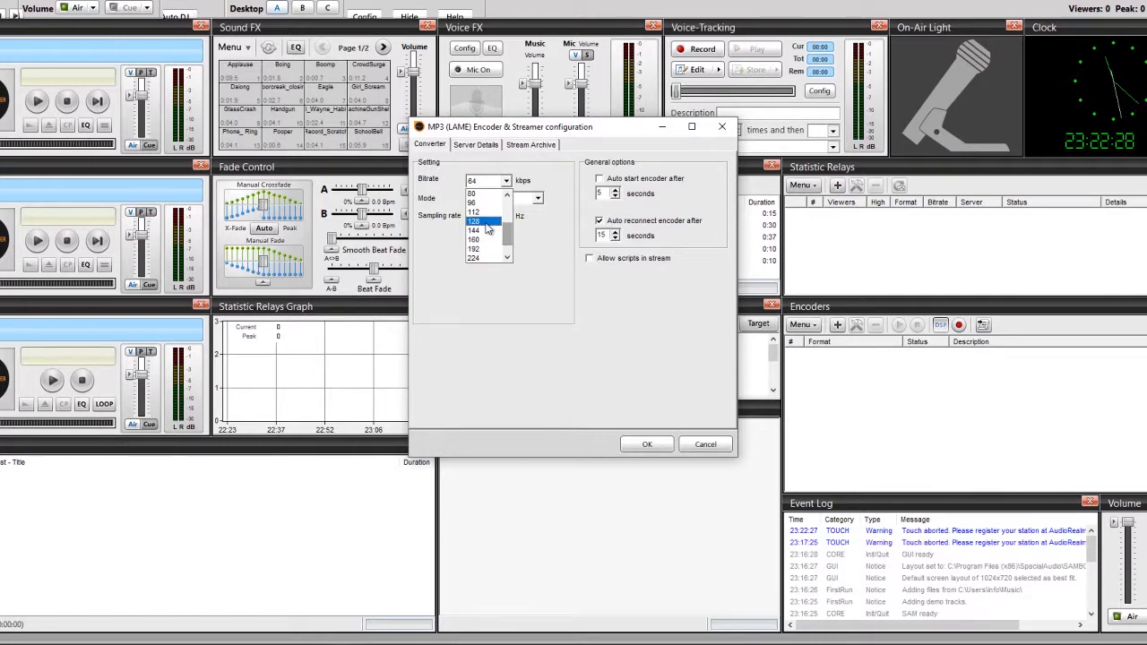
left_click(473, 221)
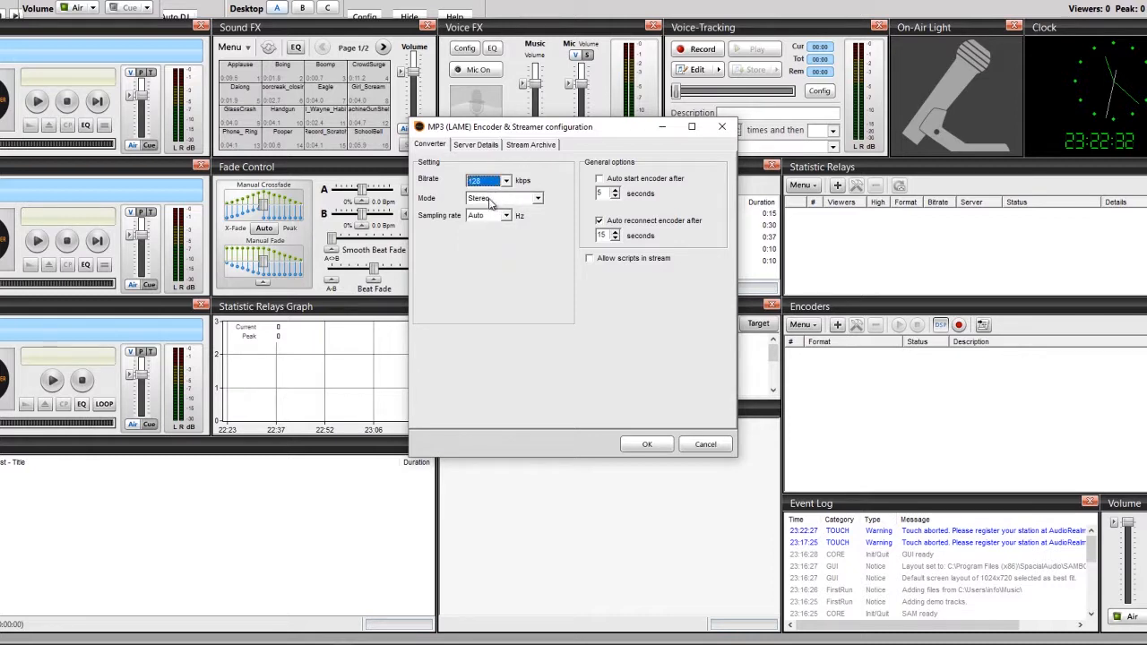
left_click(536, 197)
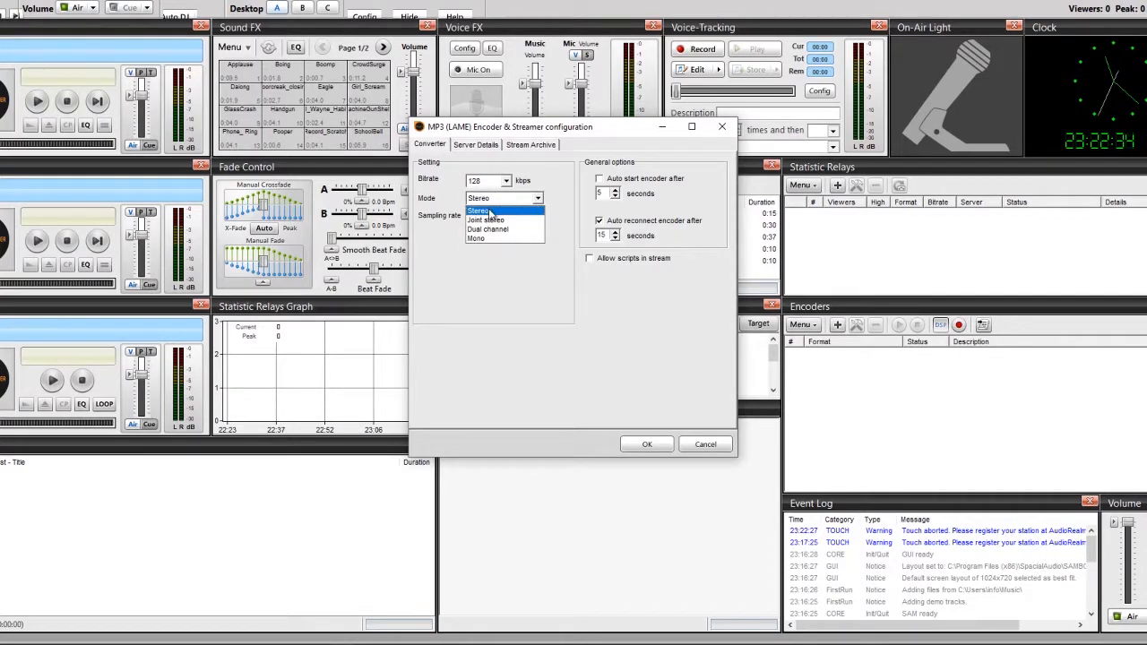
mouse_move(487, 219)
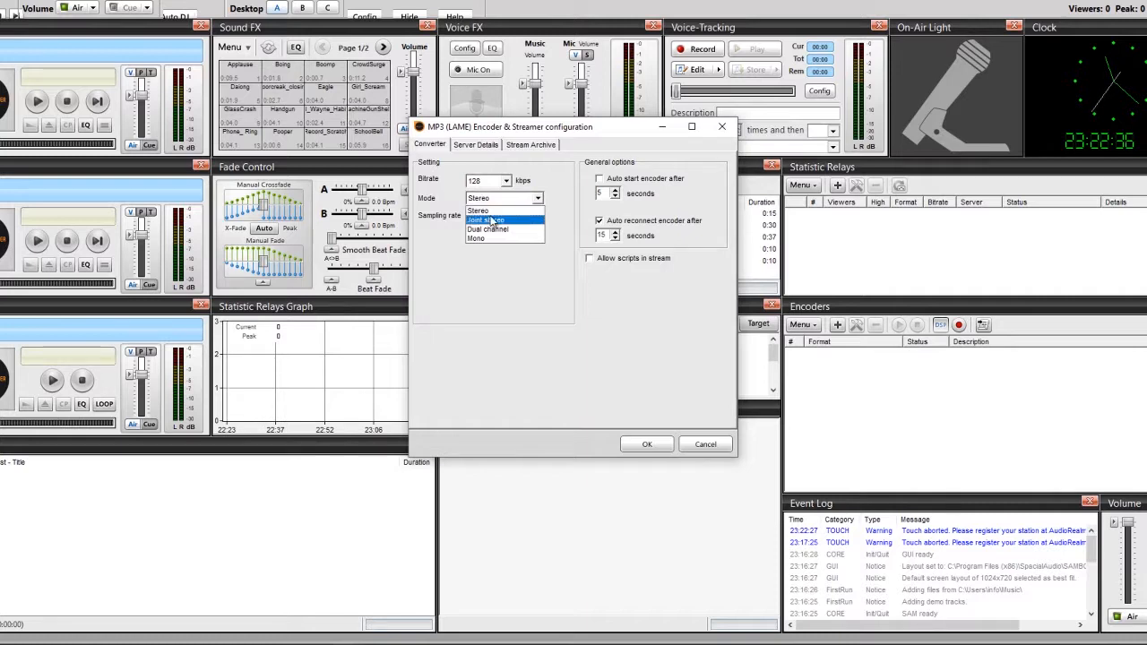
left_click(487, 220)
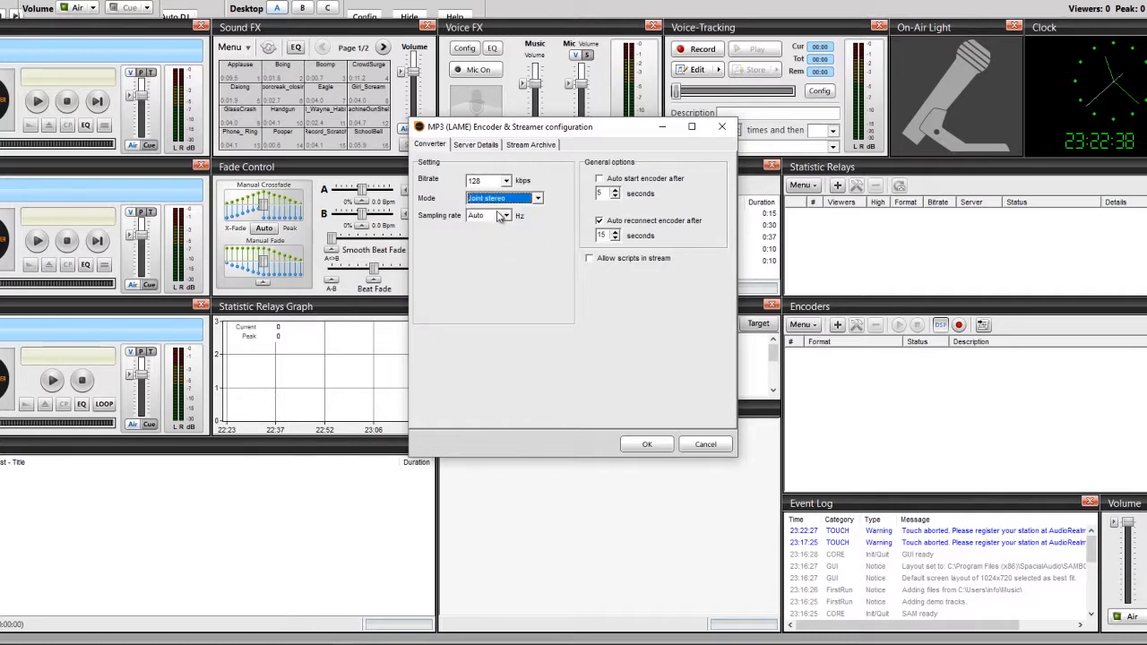
left_click(504, 215)
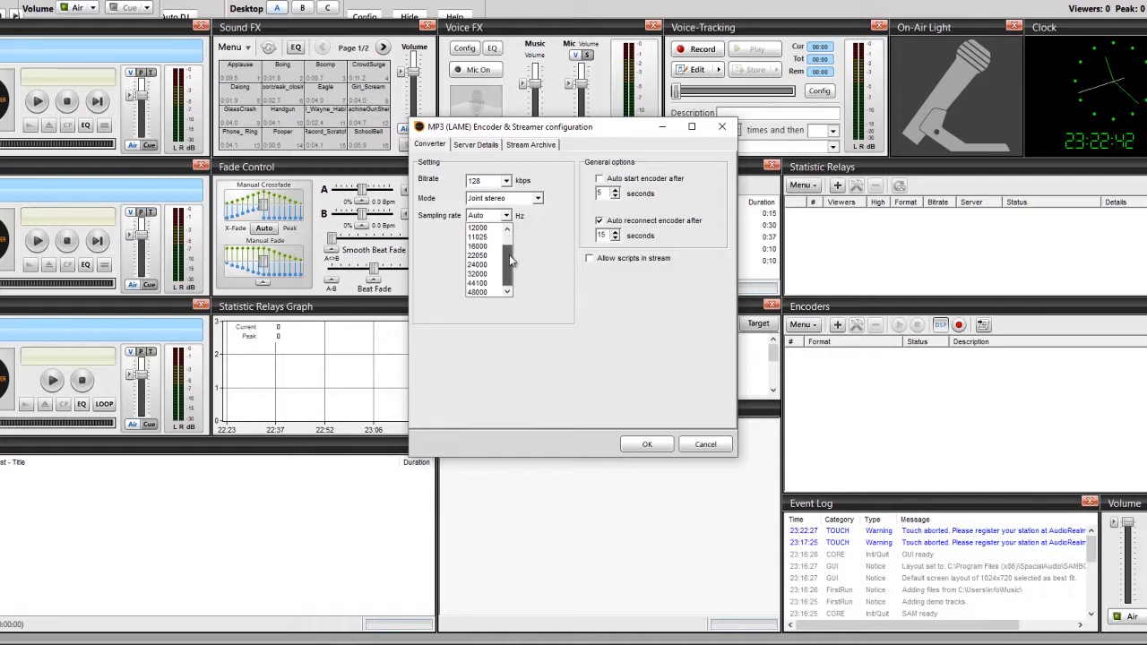
left_click(477, 283)
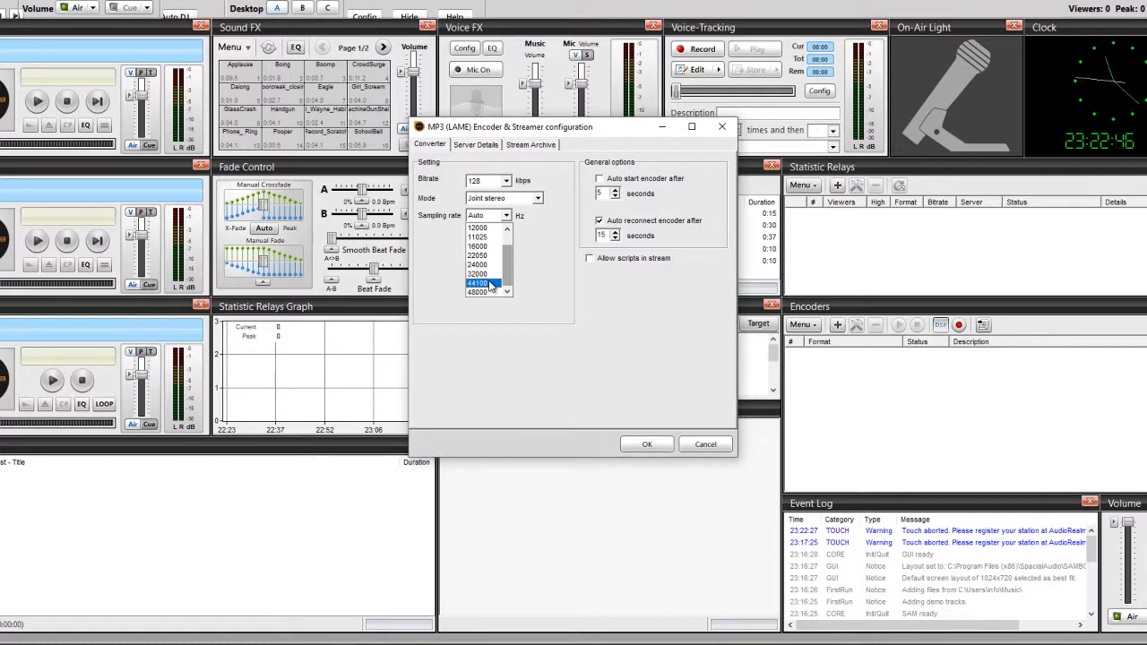
left_click(477, 283)
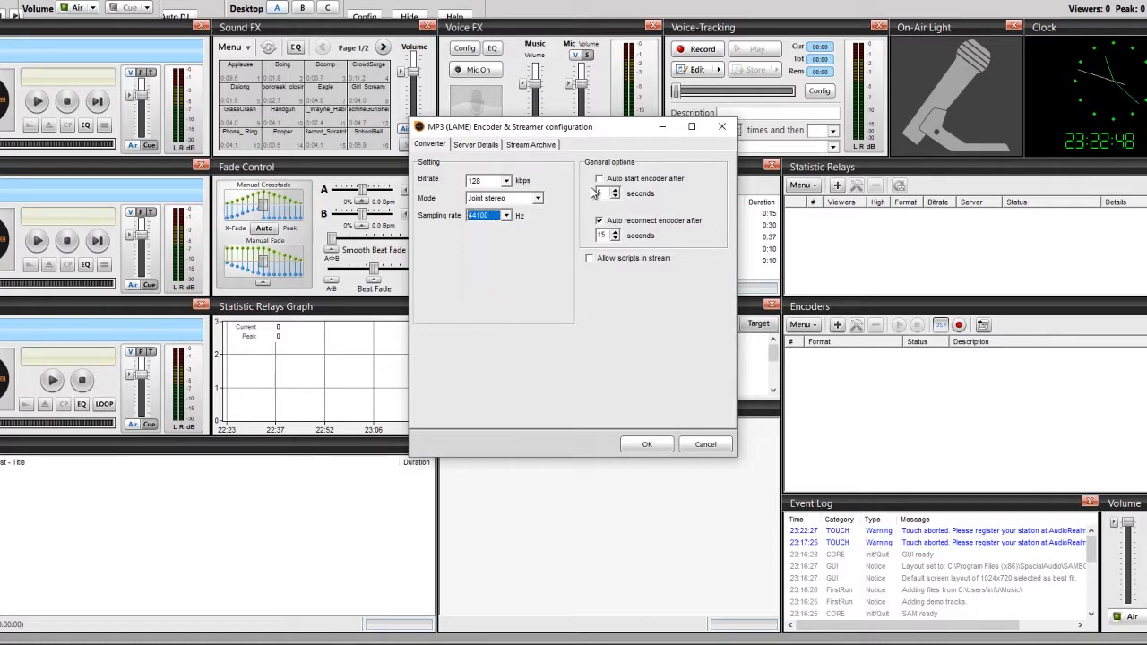
Enable automatic reconnection of the encoder.
left_click(599, 179)
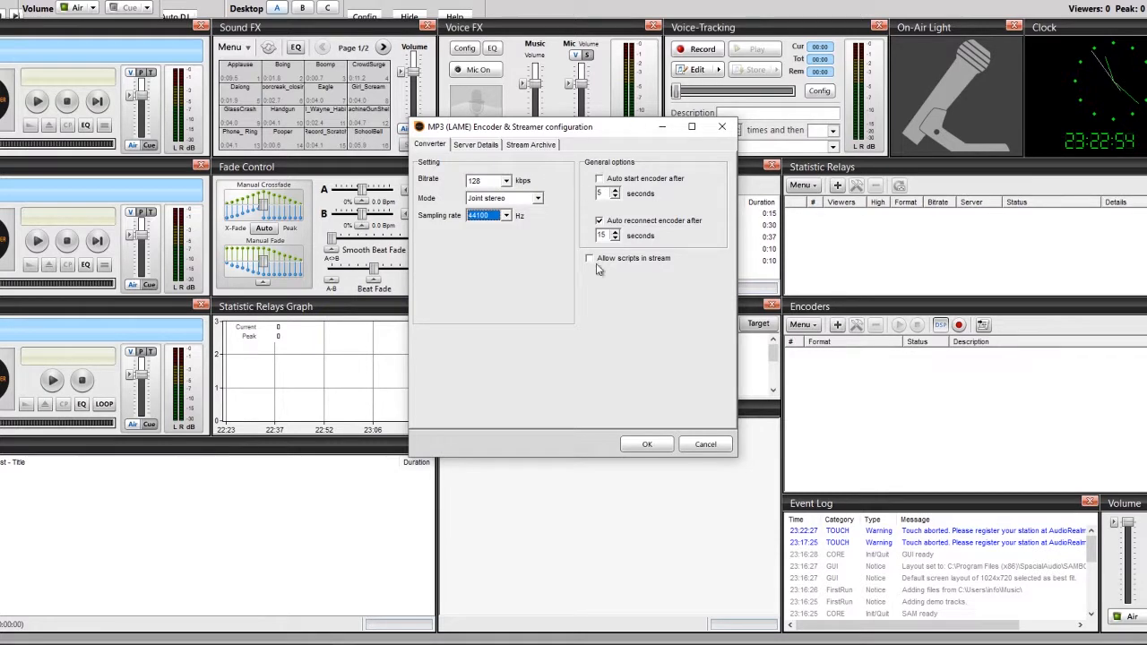
mouse_move(636, 258)
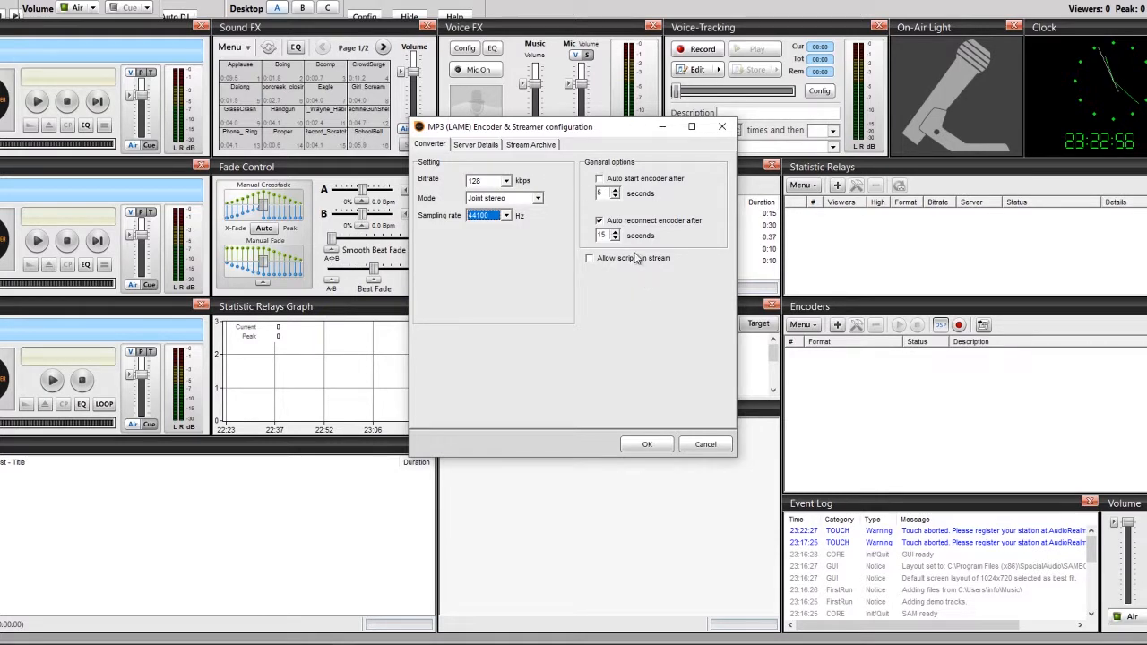
left_click(598, 179)
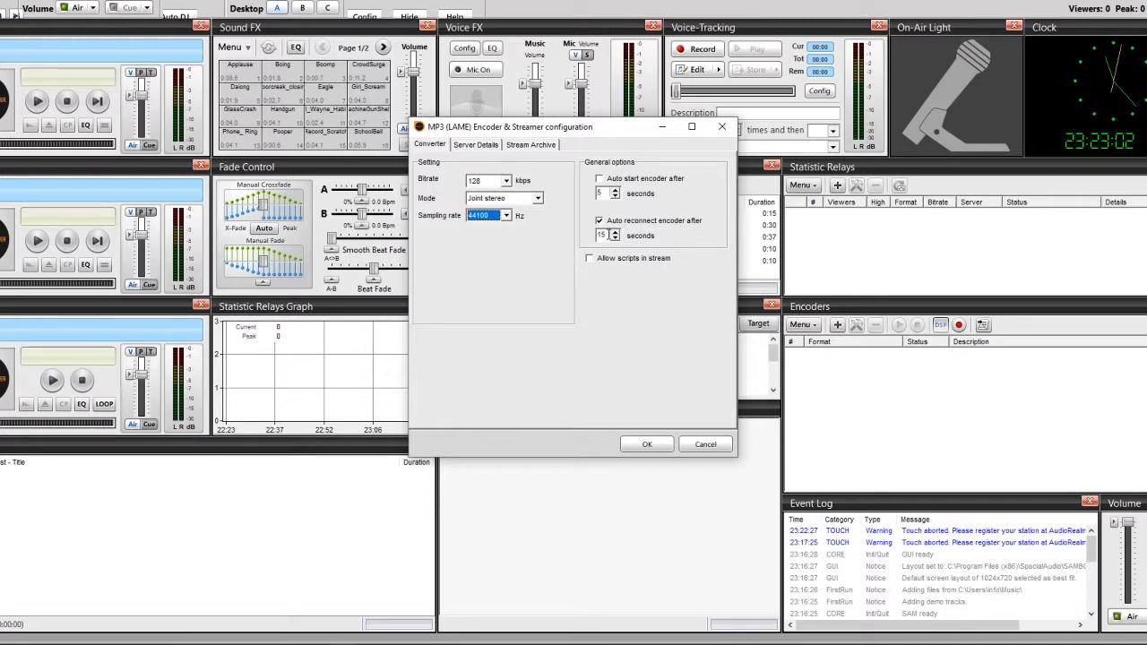
mouse_move(653, 241)
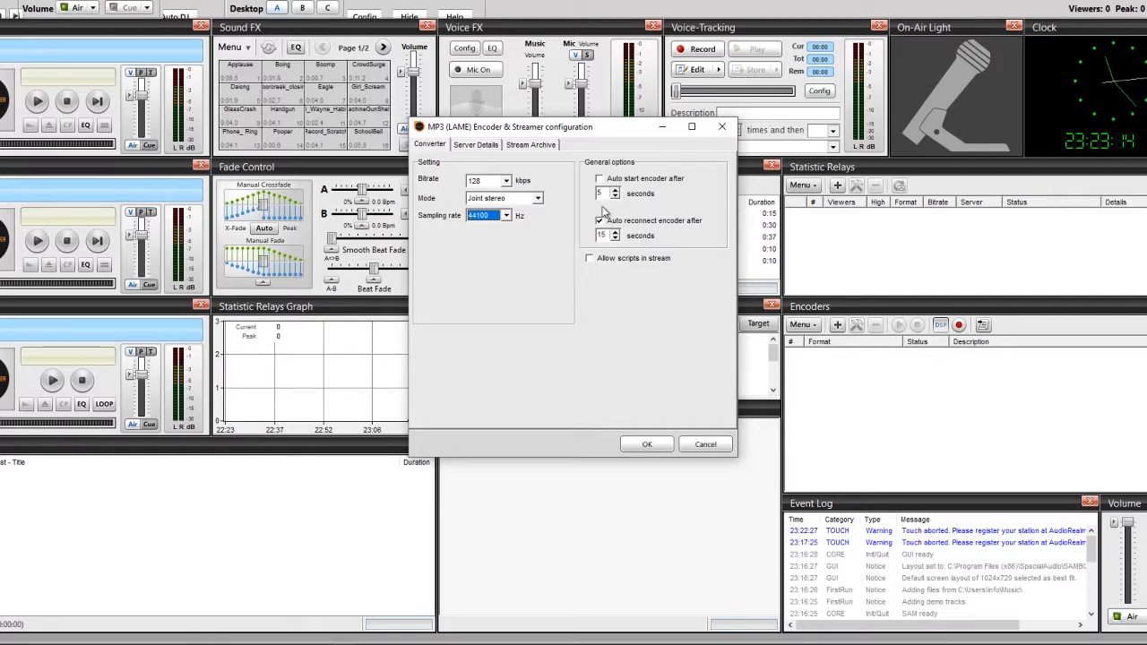
left_click(599, 220)
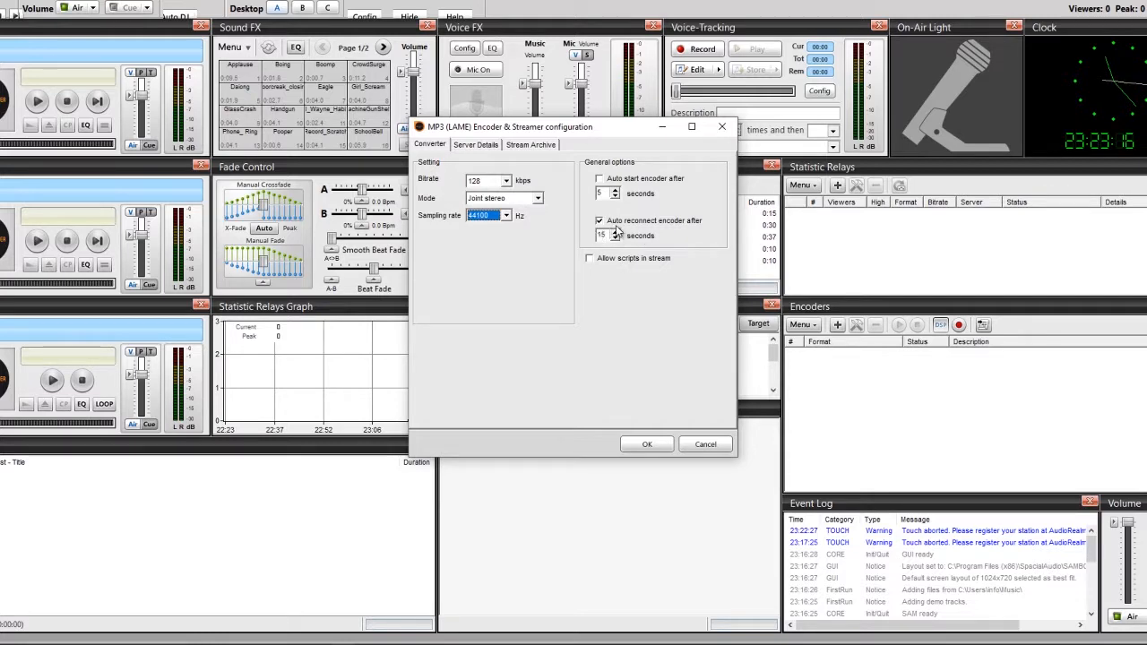
mouse_move(638, 231)
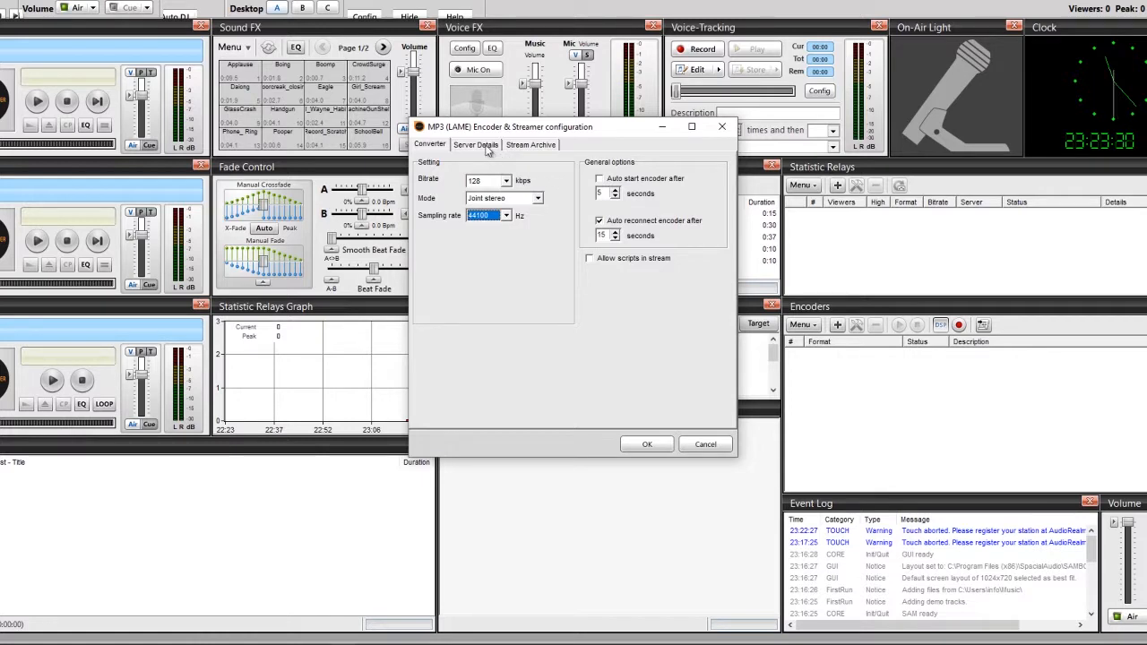
In Server Details, choose SHOUTcast v1 as the server type (localhost, port 8000).
left_click(477, 144)
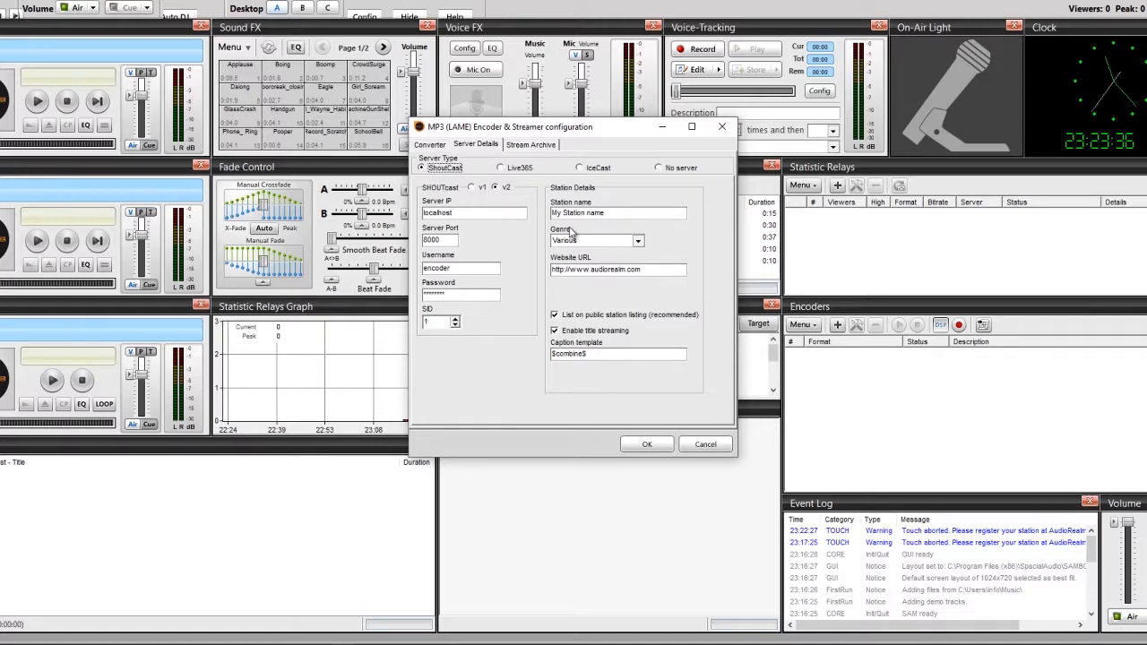
mouse_move(482, 206)
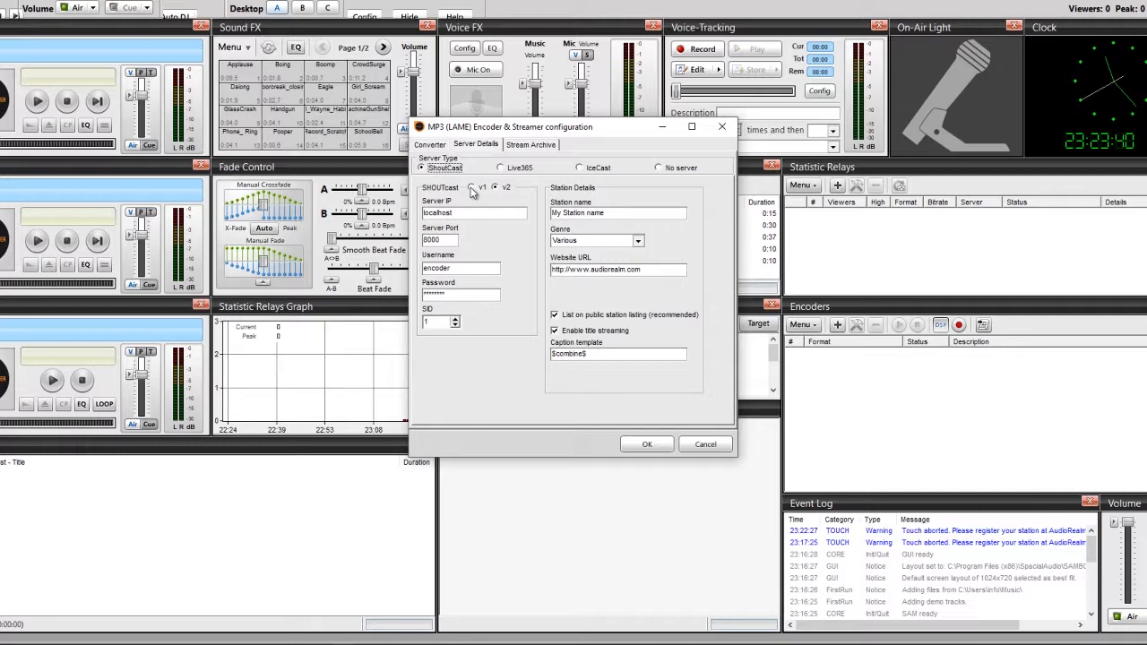
left_click(495, 188)
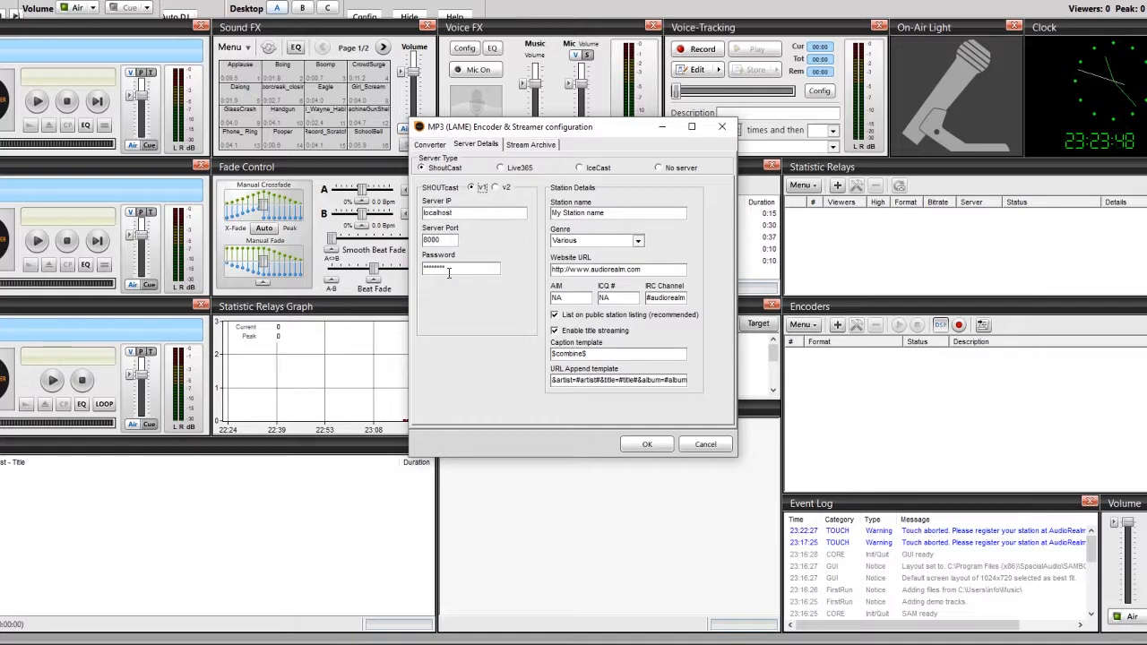
mouse_move(416, 308)
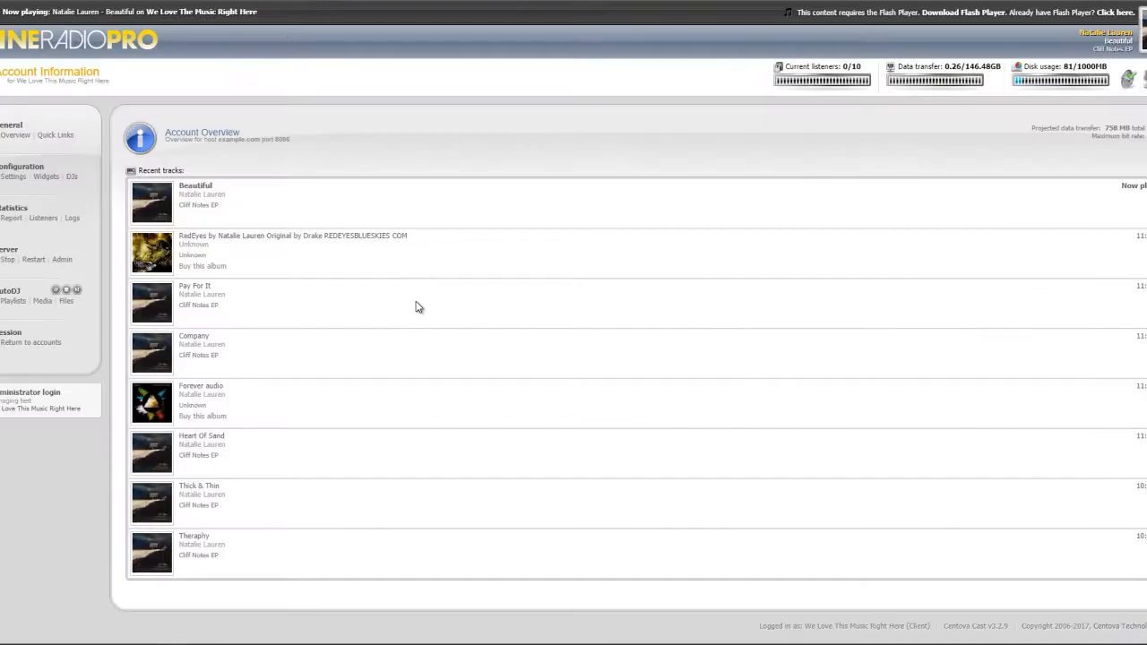
mouse_move(574, 312)
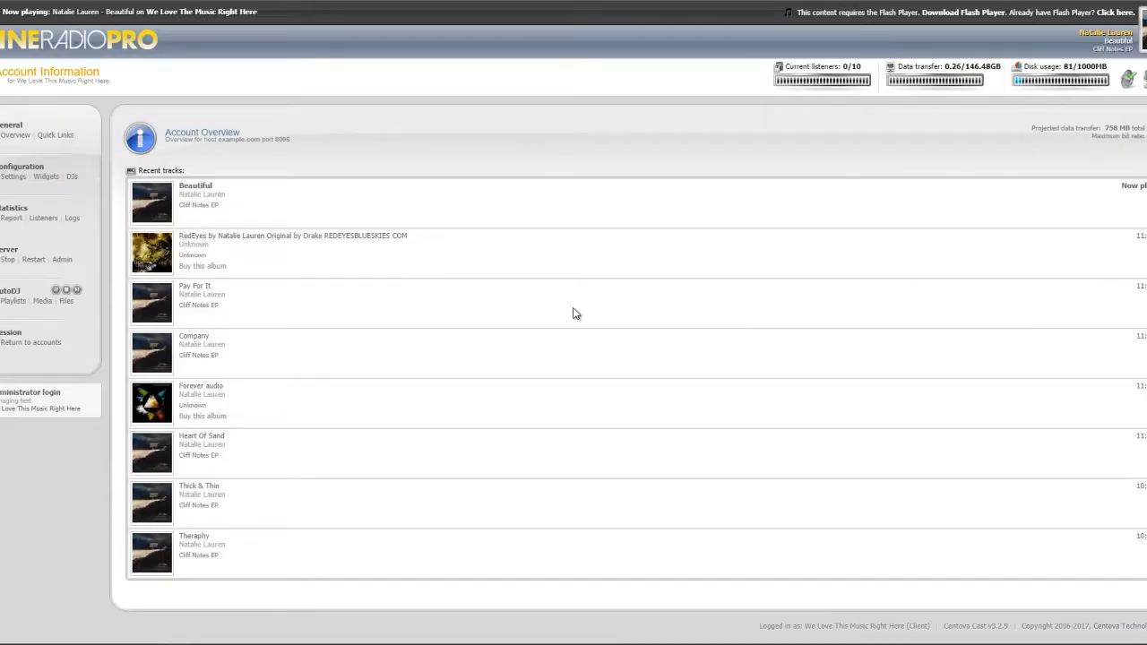
mouse_move(56, 136)
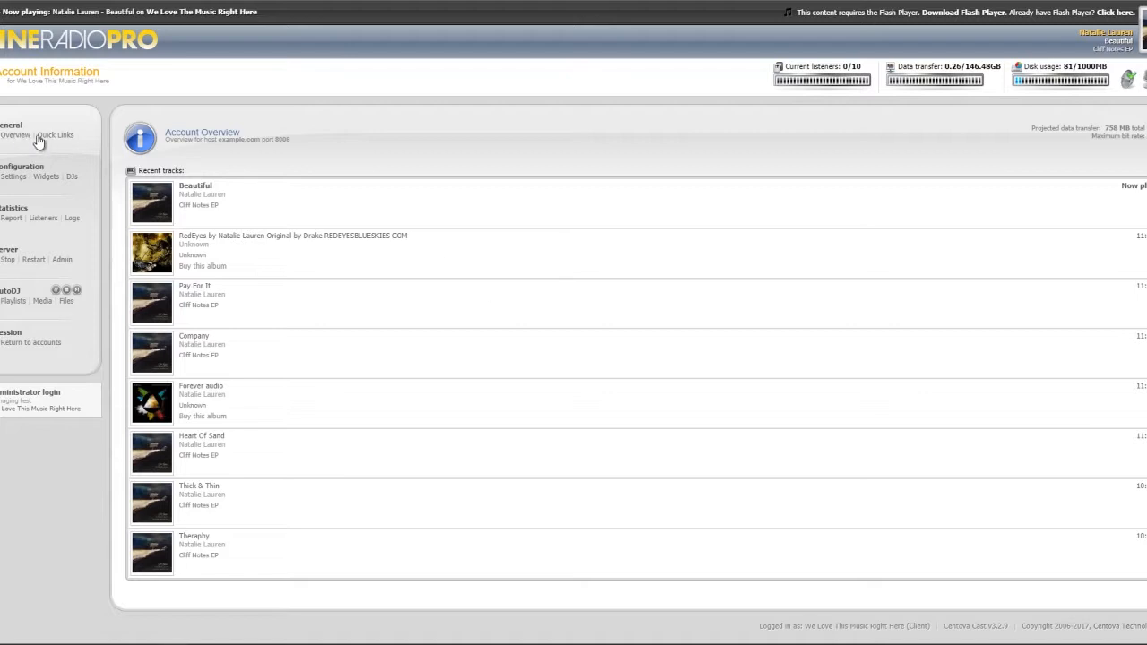
mouse_move(54, 136)
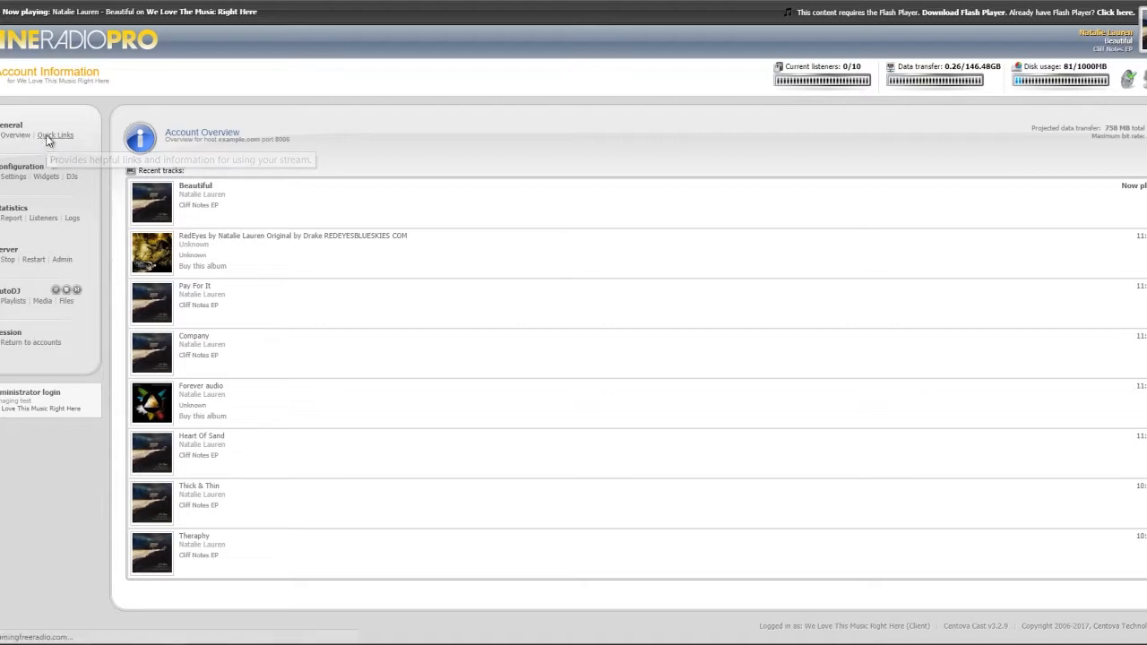
In Centova Cast Quick Links, locate the live source connection details with port 8008.
left_click(53, 136)
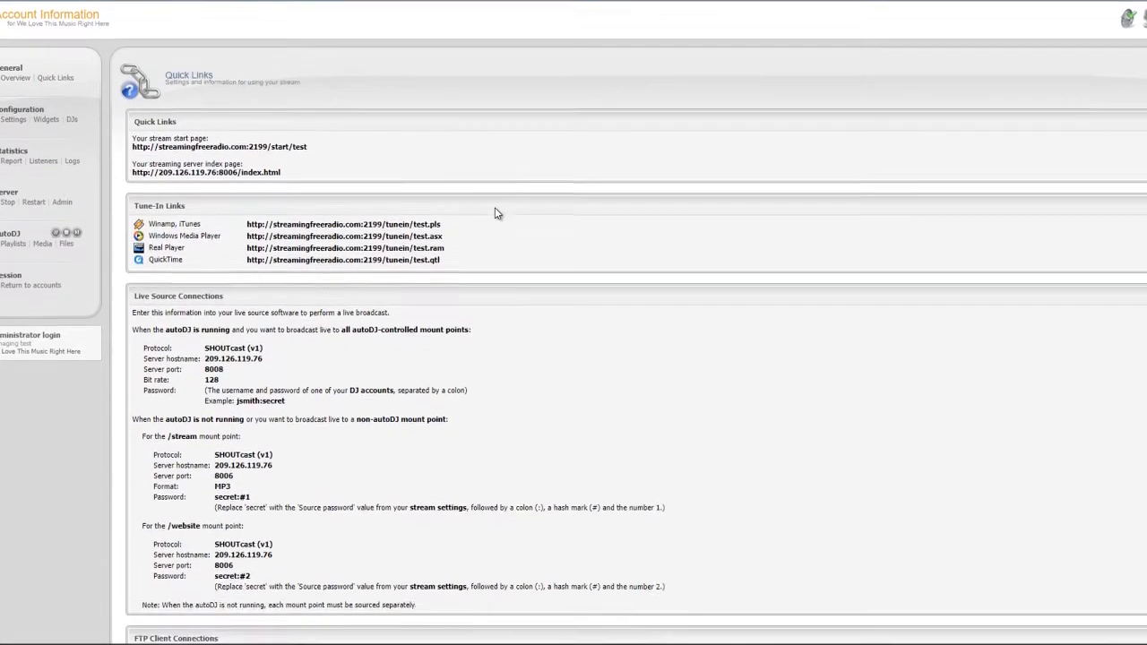
scroll("down", 3)
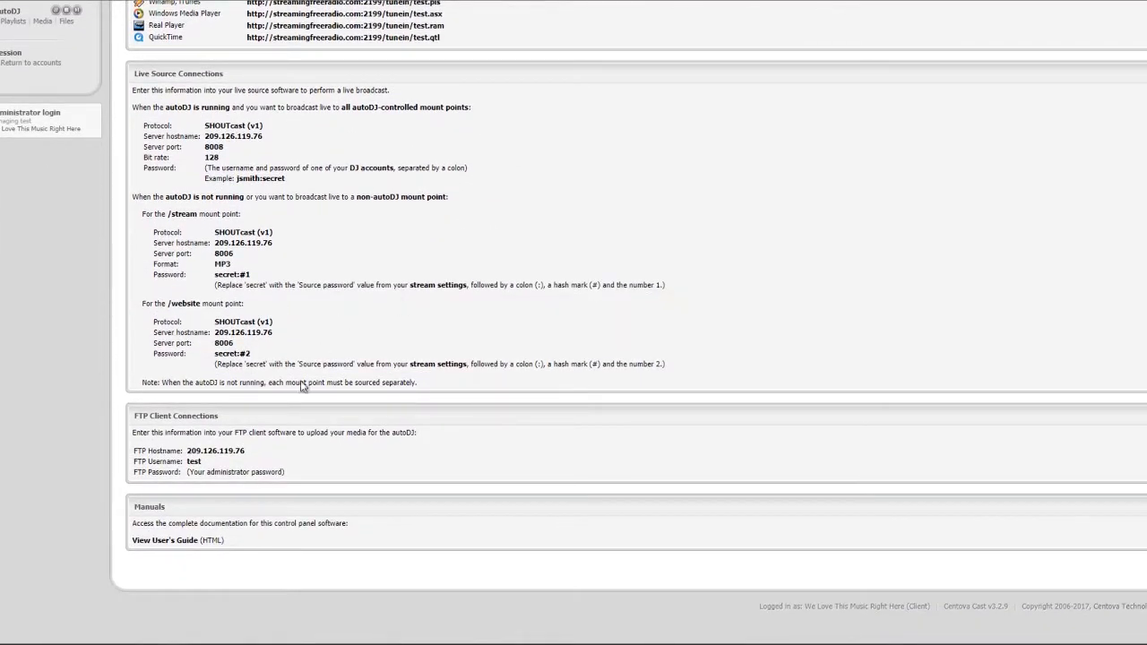
mouse_move(323, 233)
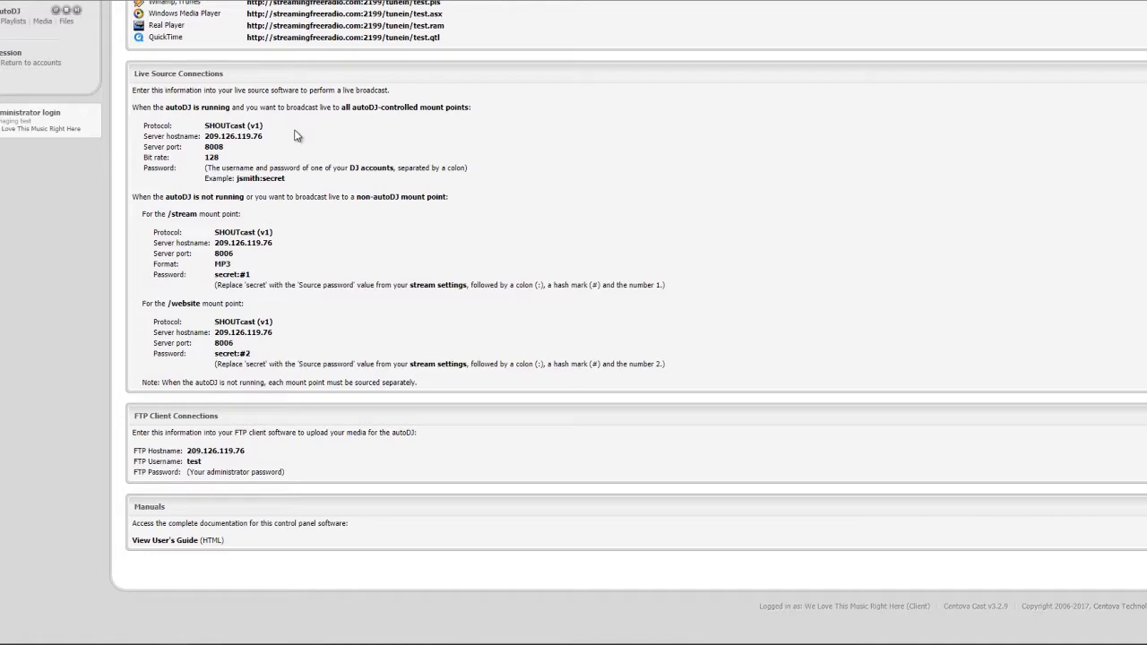
mouse_move(233, 162)
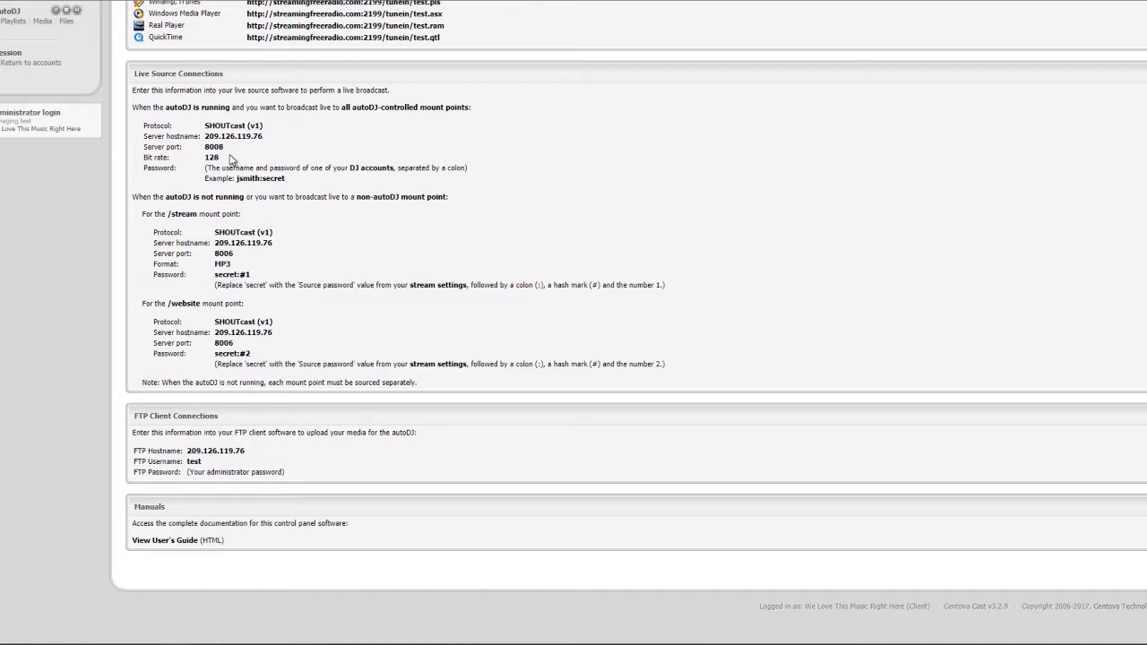
double_click(214, 147)
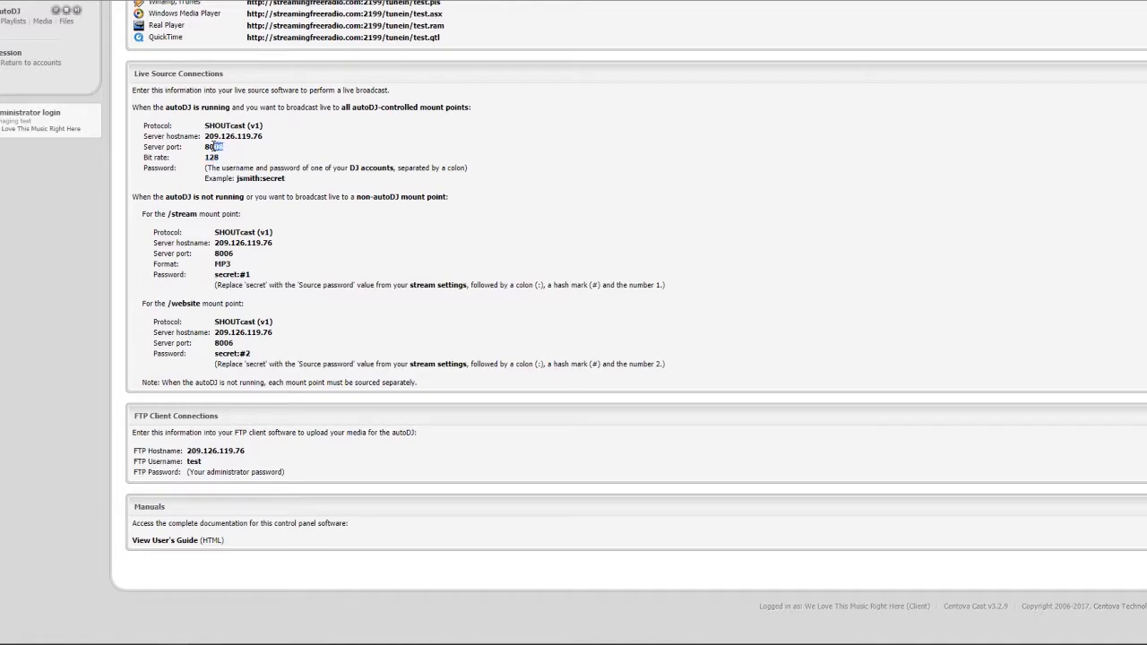
double_click(213, 147)
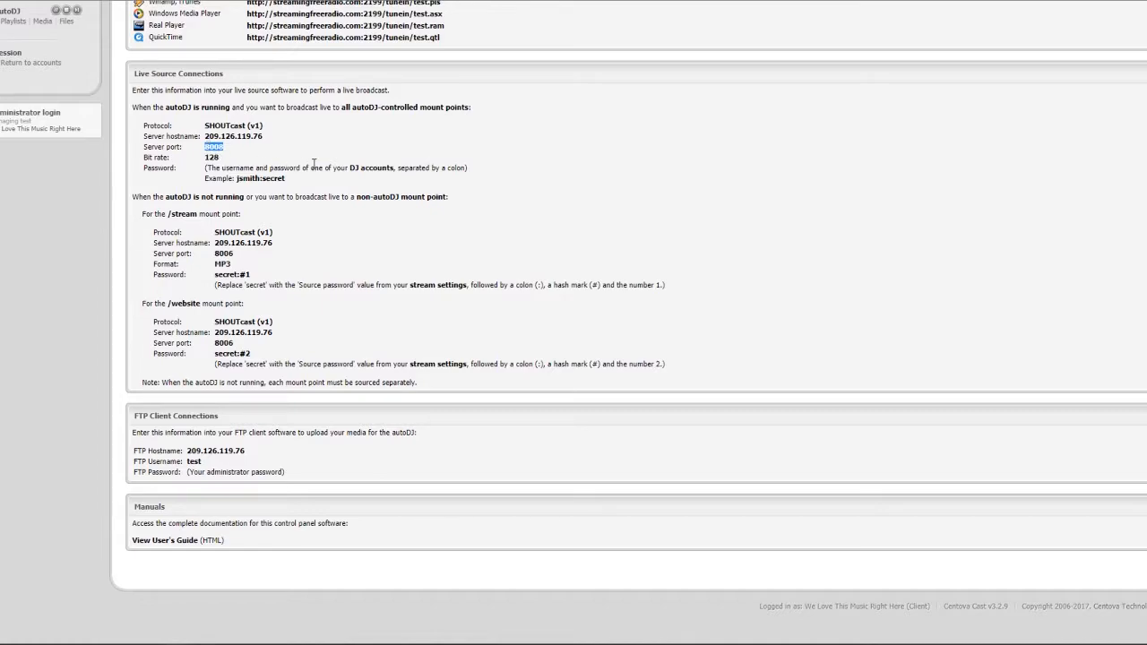
mouse_move(308, 267)
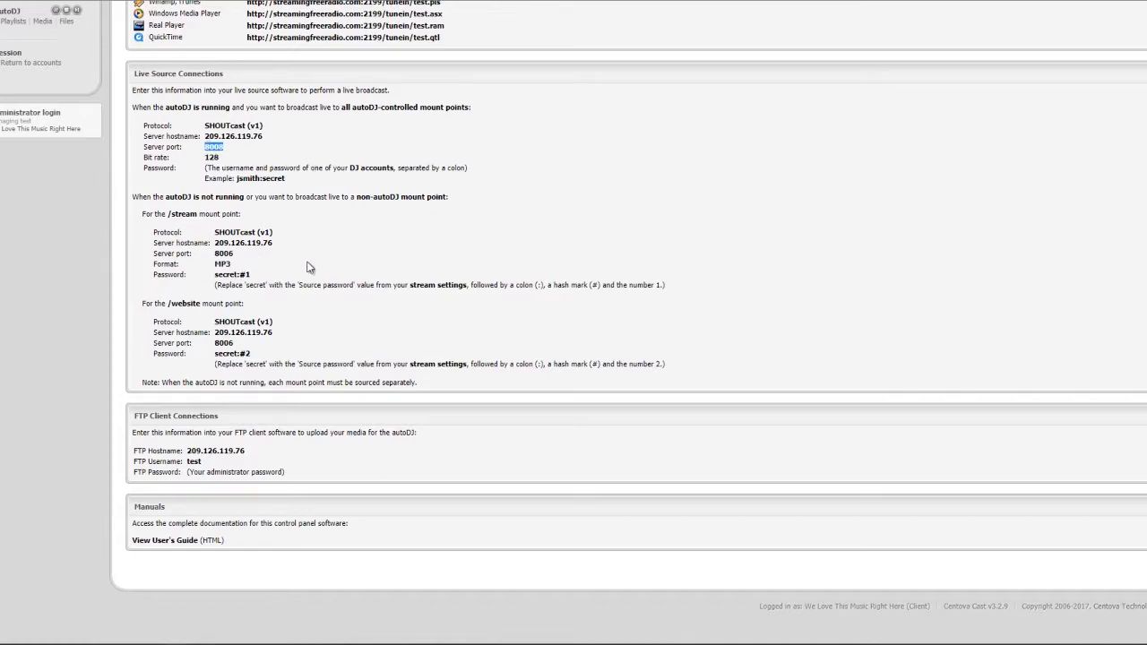
scroll("up", 3)
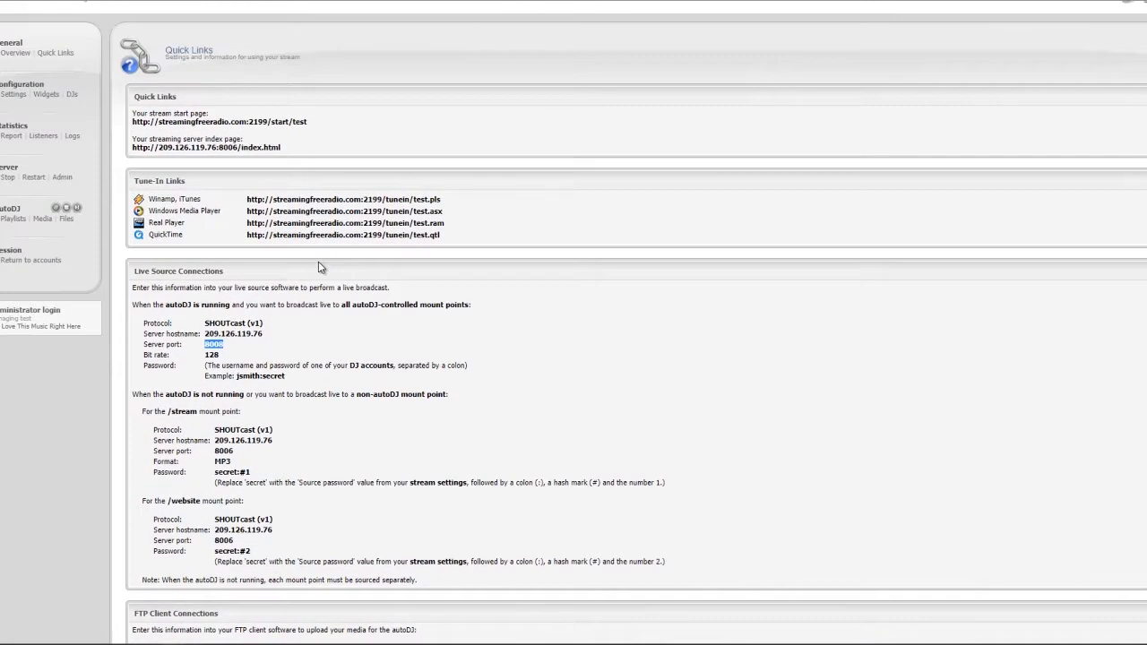
scroll("down", 3)
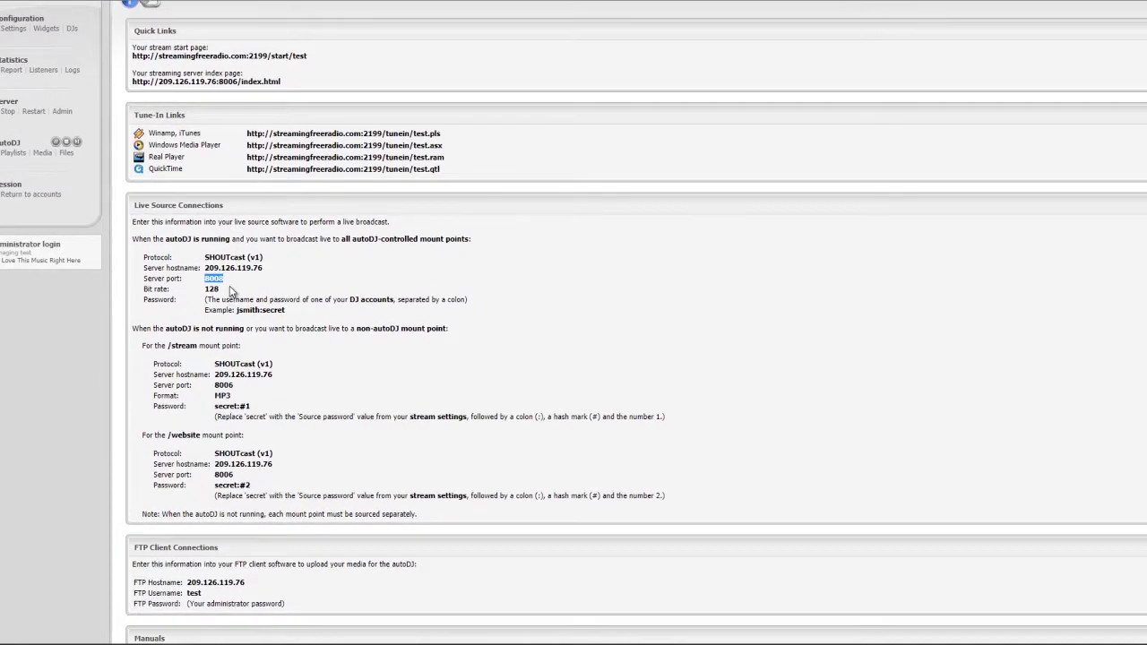
mouse_move(230, 280)
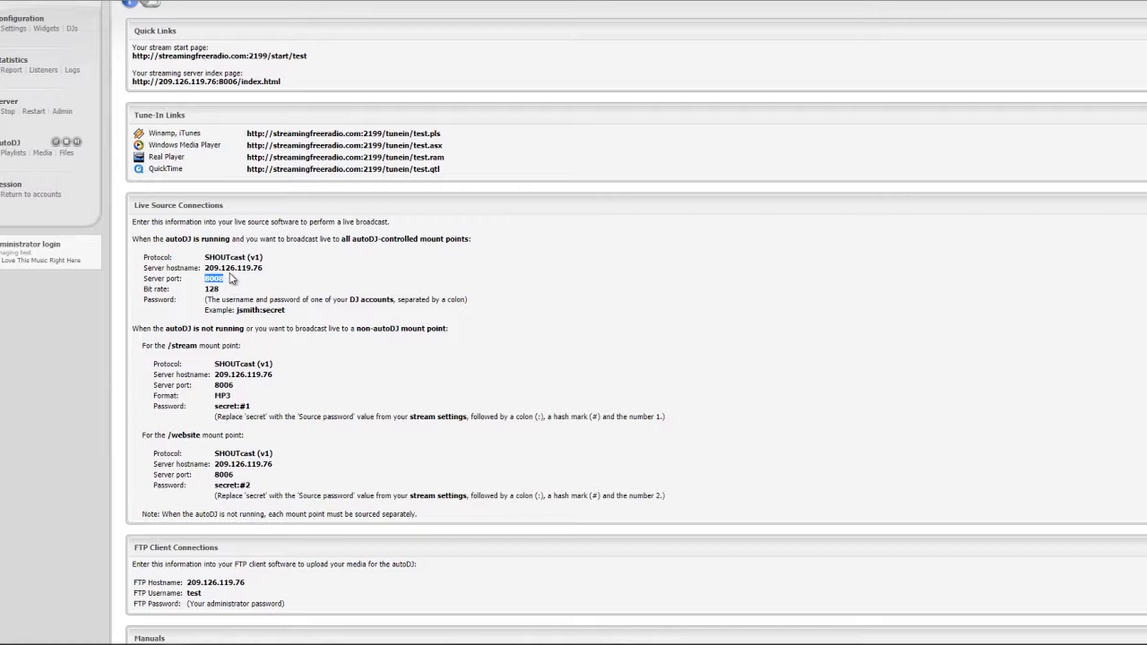
mouse_move(241, 398)
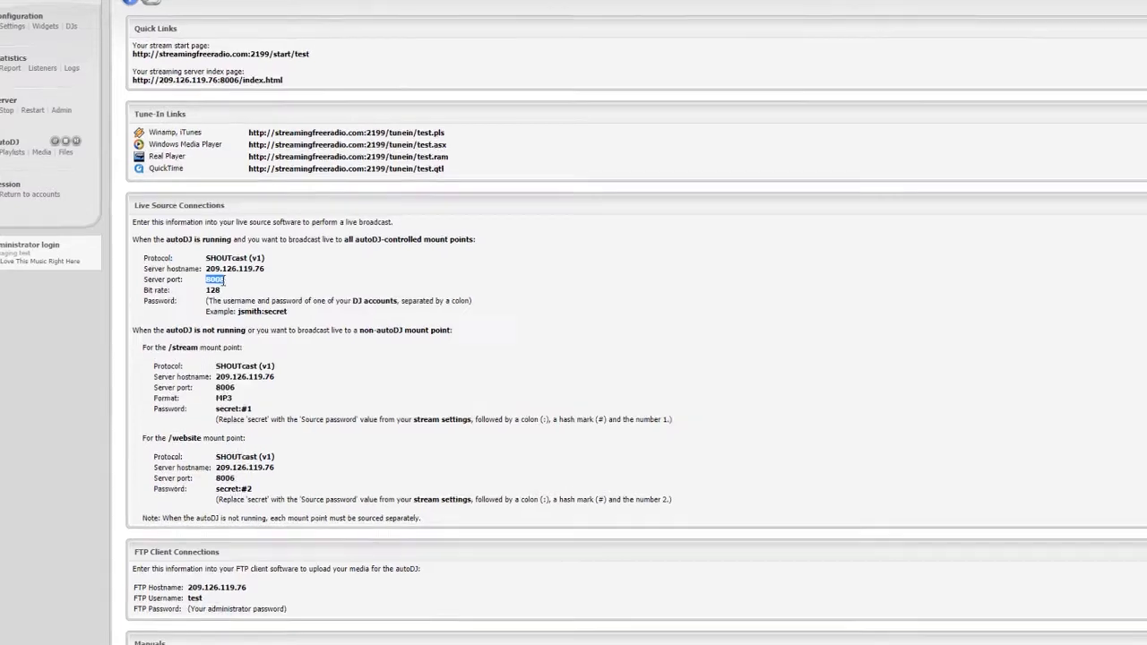
Select and copy the server port 8008 from the live source details.
scroll("down", 3)
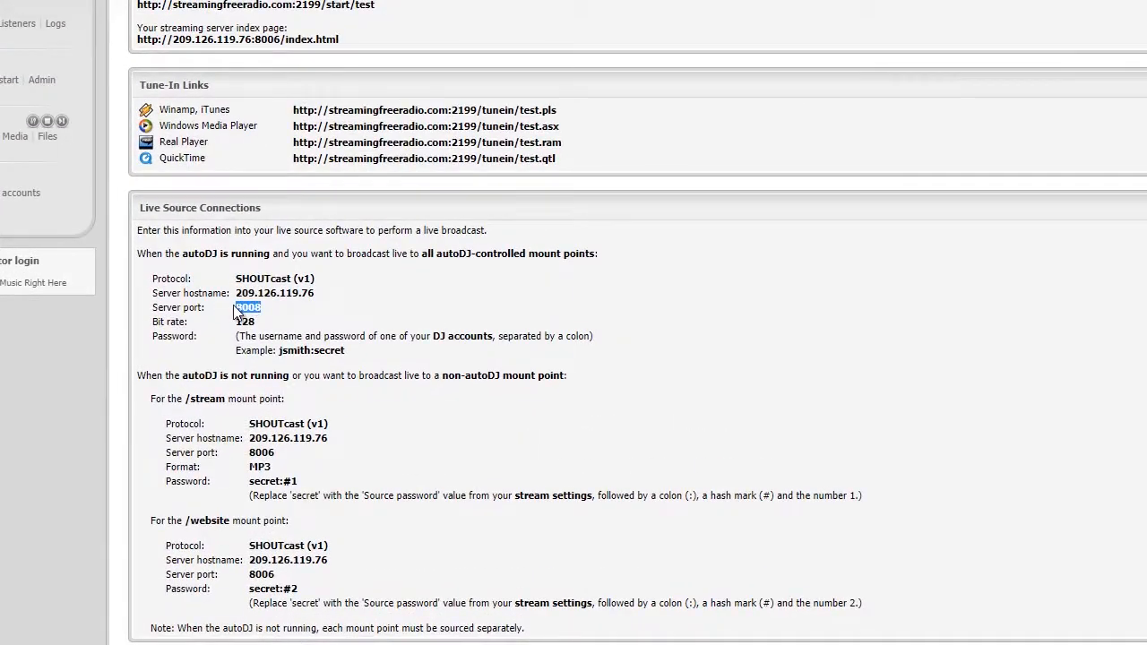
mouse_move(284, 455)
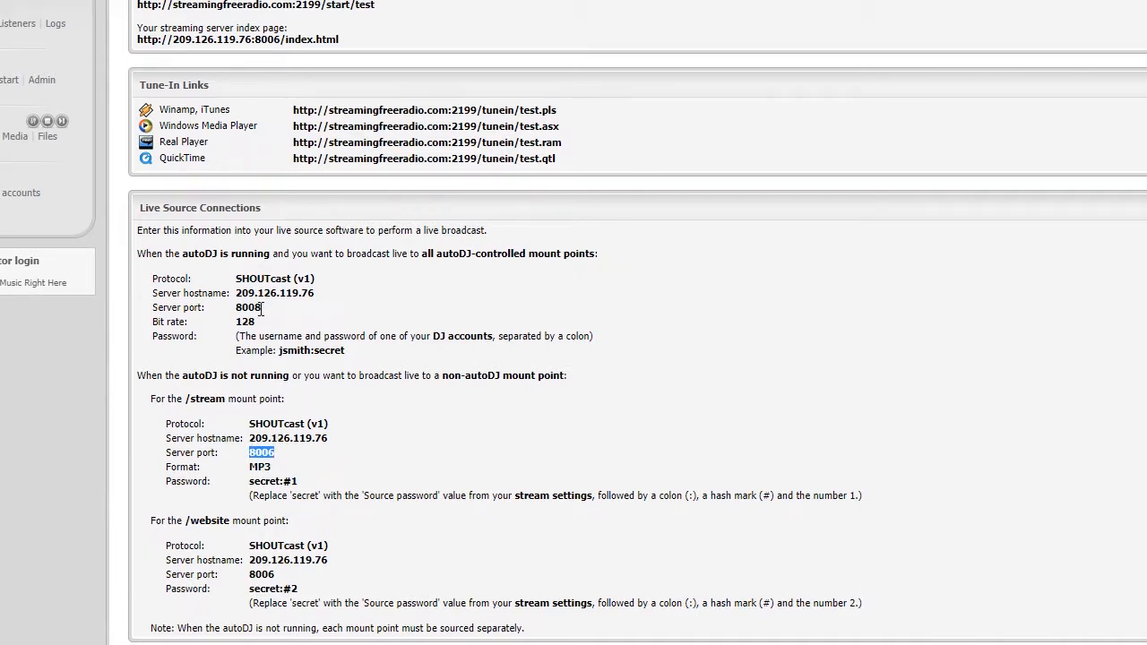
double_click(249, 306)
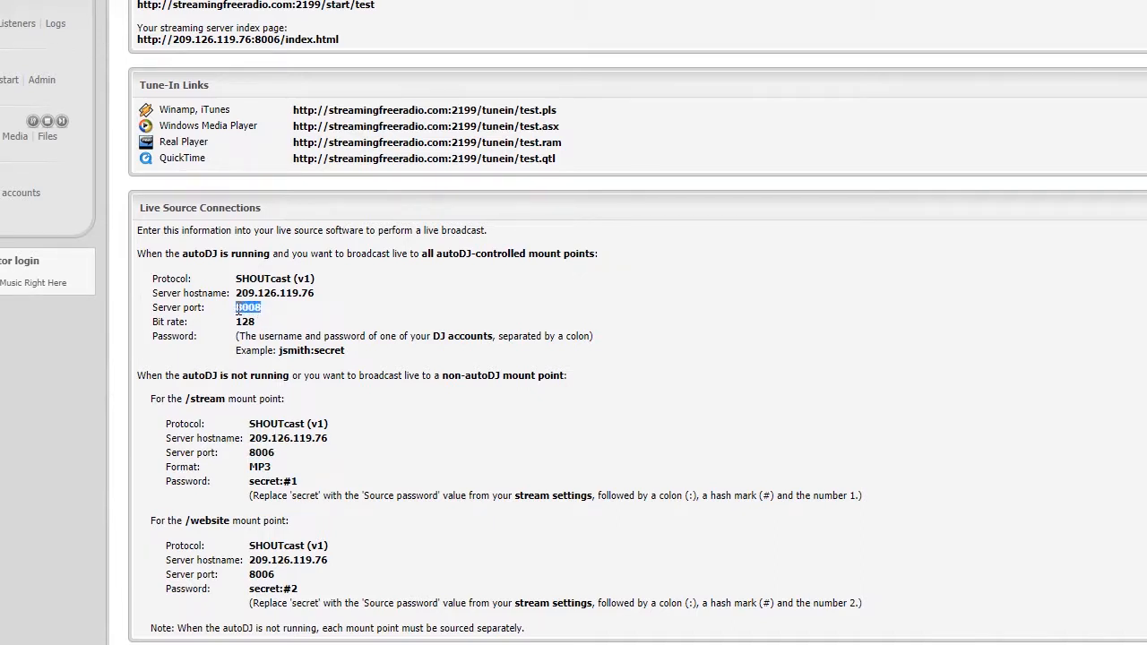
right_click(247, 306)
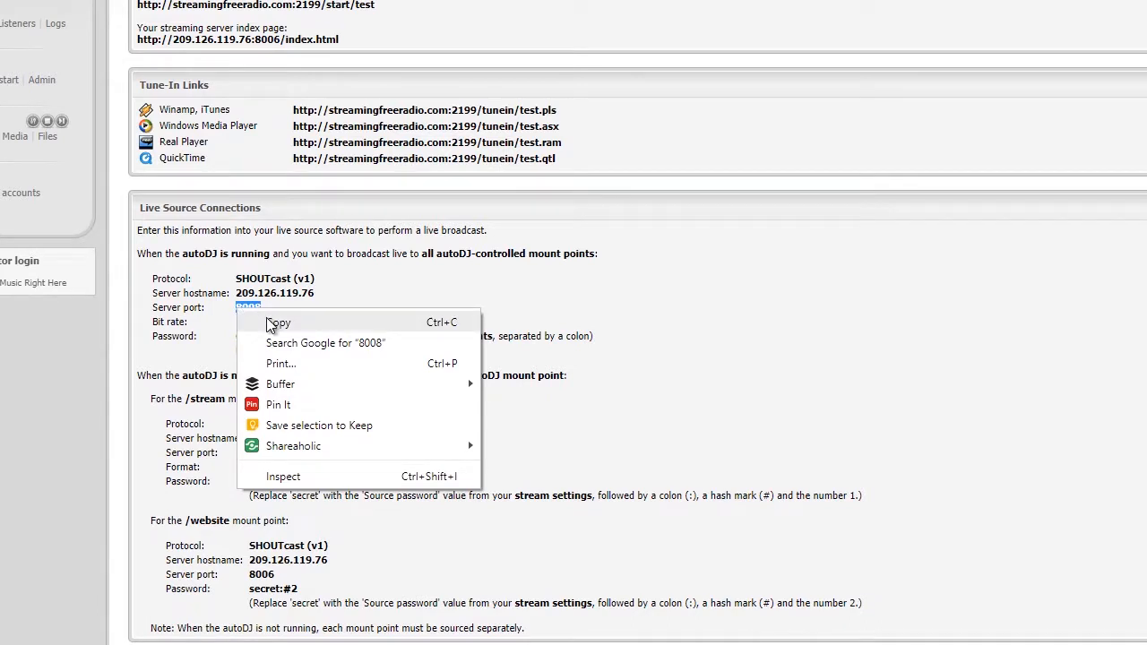
mouse_move(266, 302)
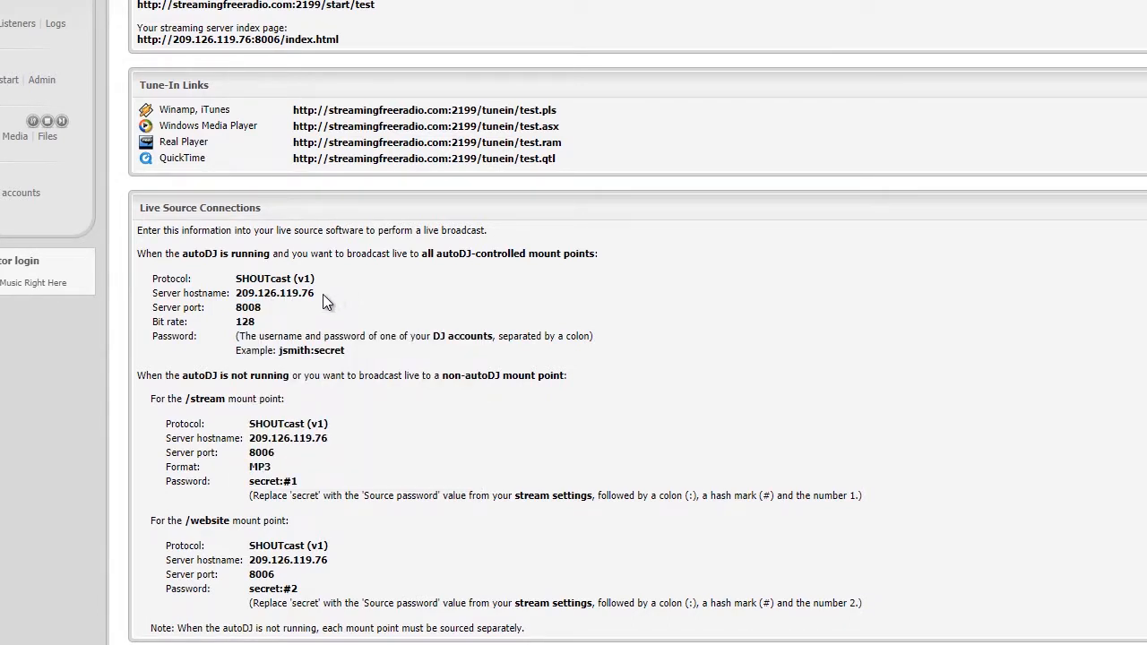
double_click(274, 294)
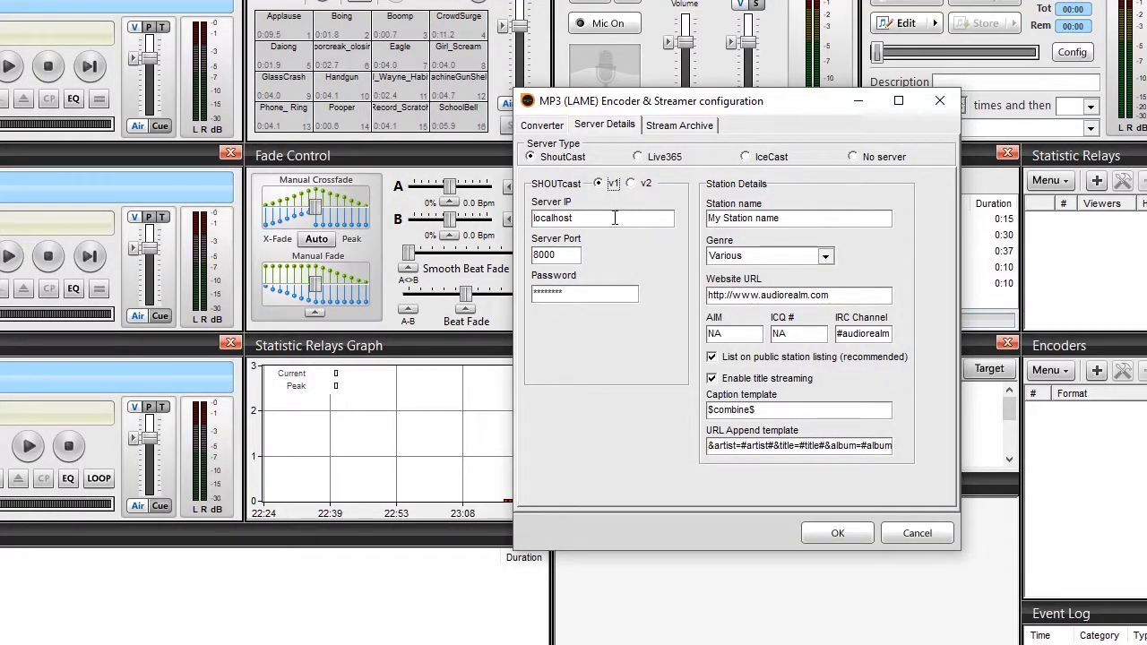
Replace the encoder's server address with the IP 209.126.119.76.
triple_click(602, 219)
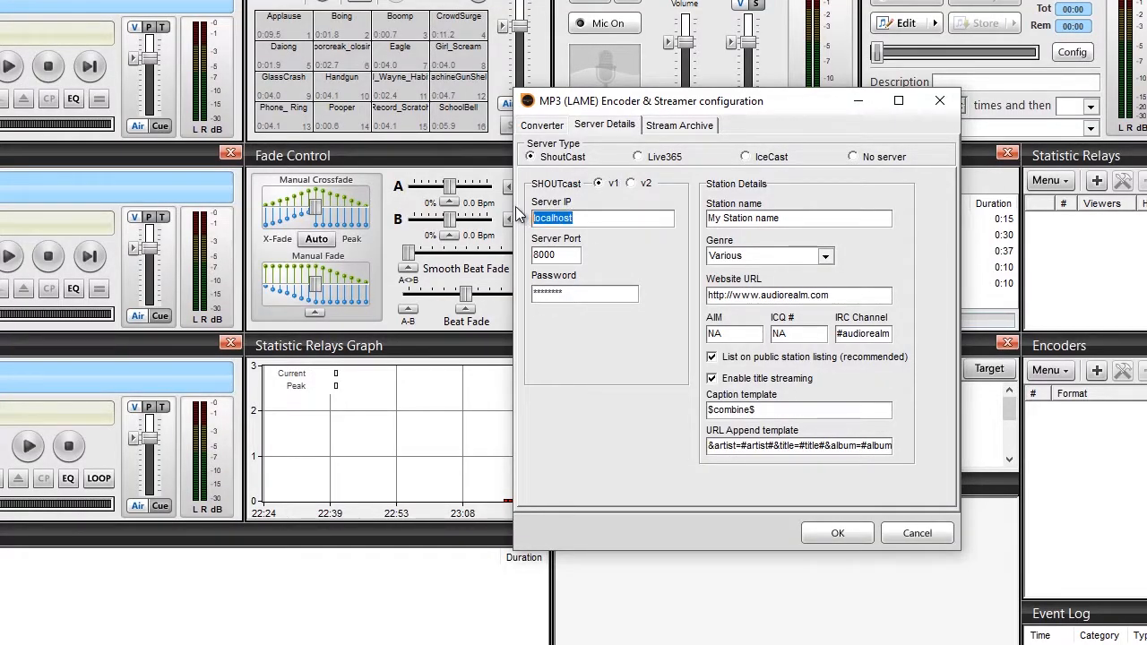
type("209.126.119.76")
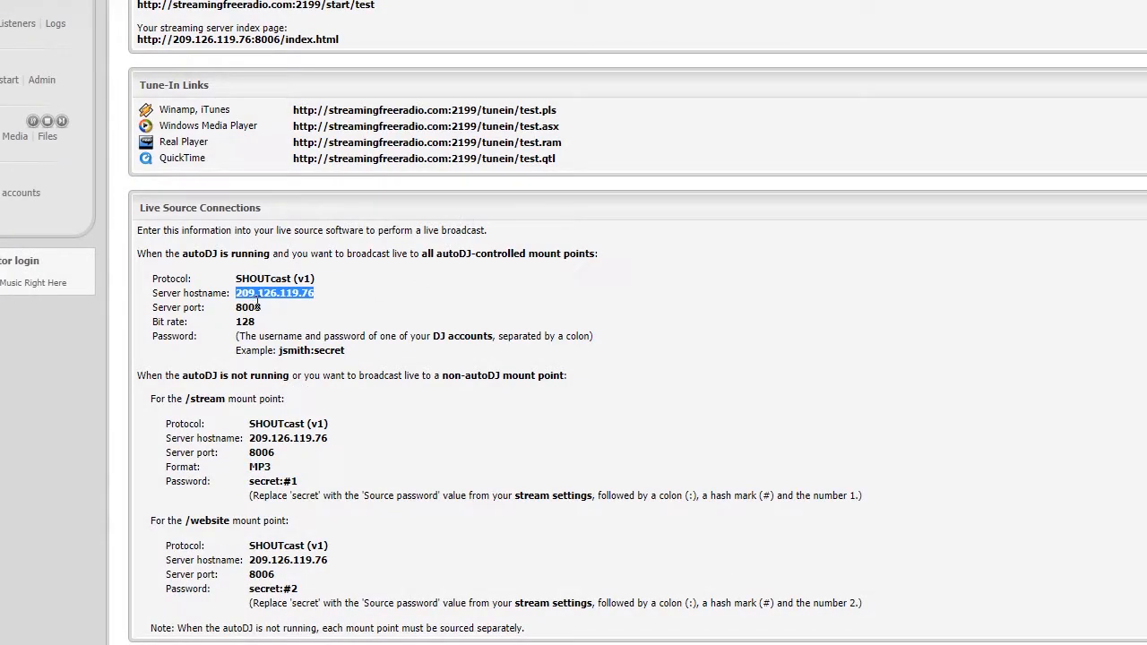
Copy port 8008 from Centova Cast and paste it into the Server Port box.
double_click(248, 308)
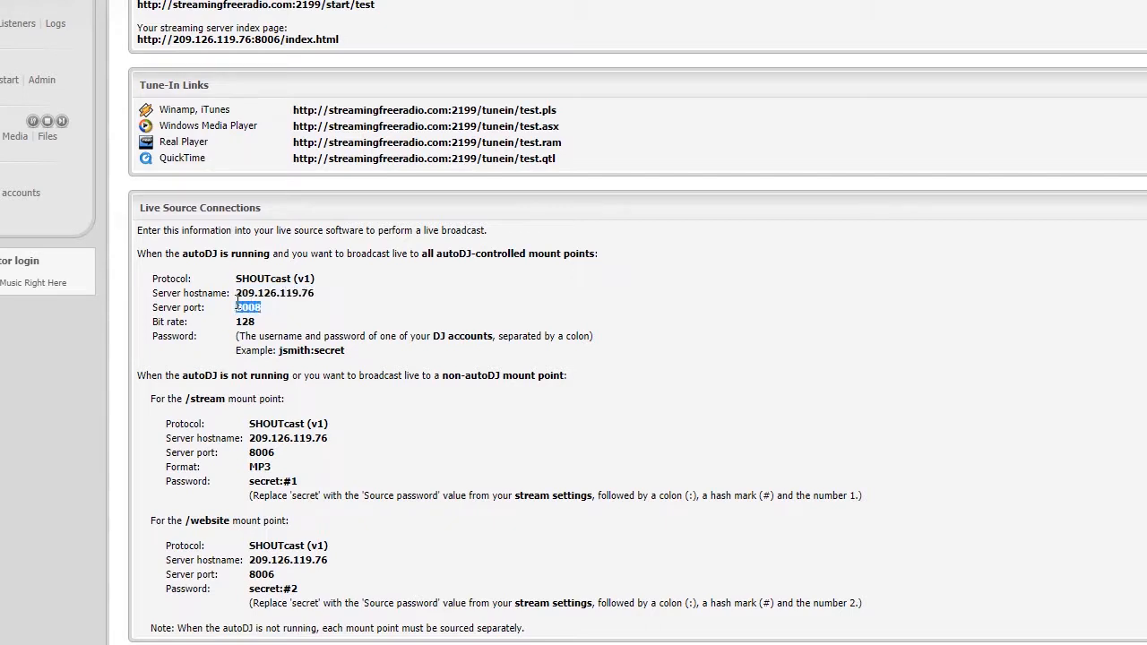
right_click(247, 309)
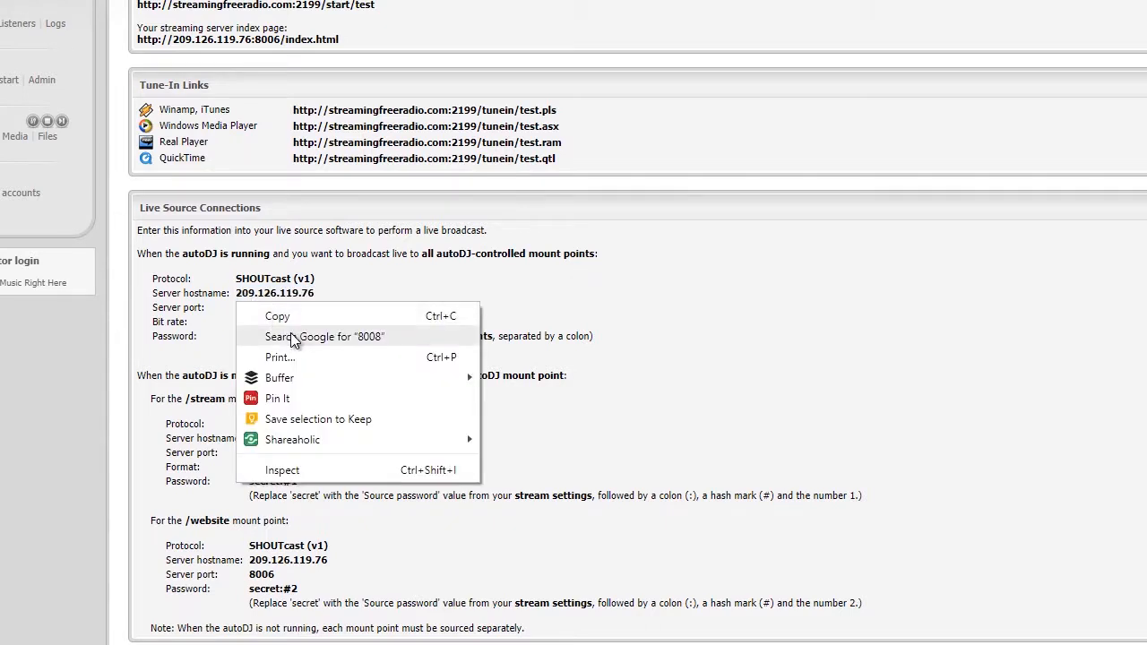
left_click(325, 337)
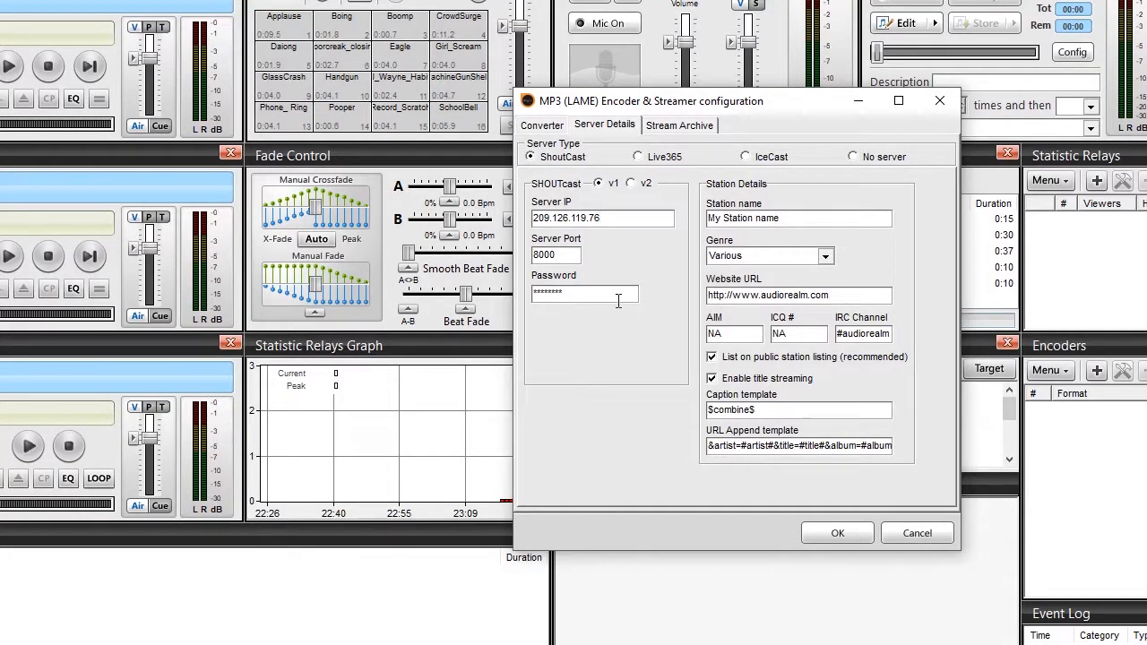
triple_click(556, 254)
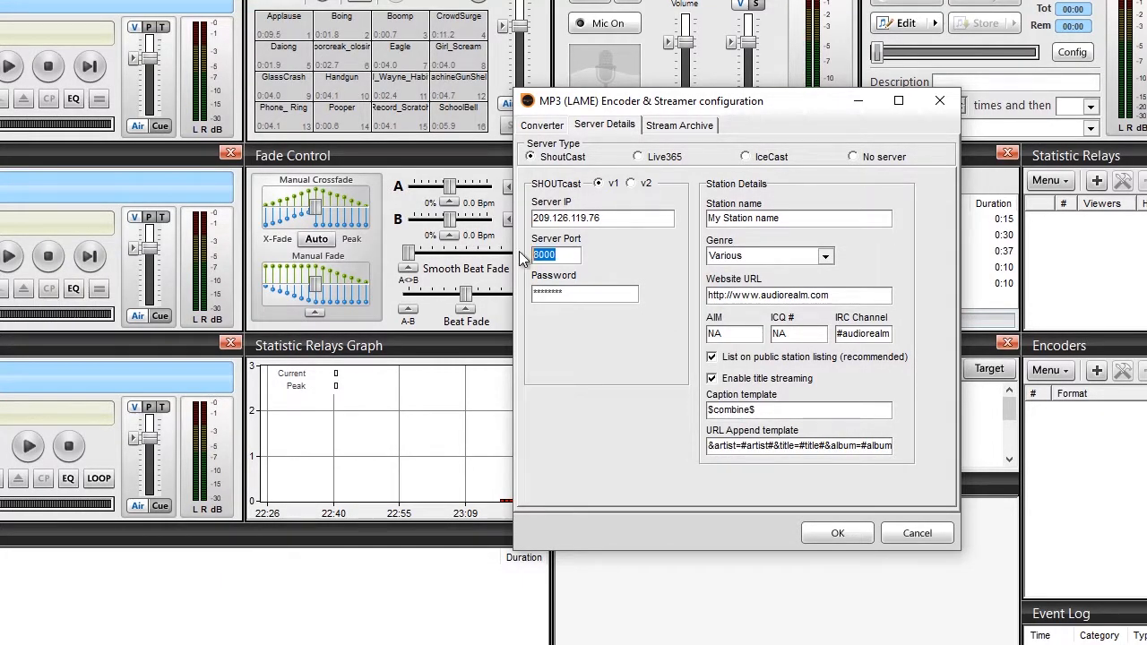
right_click(556, 255)
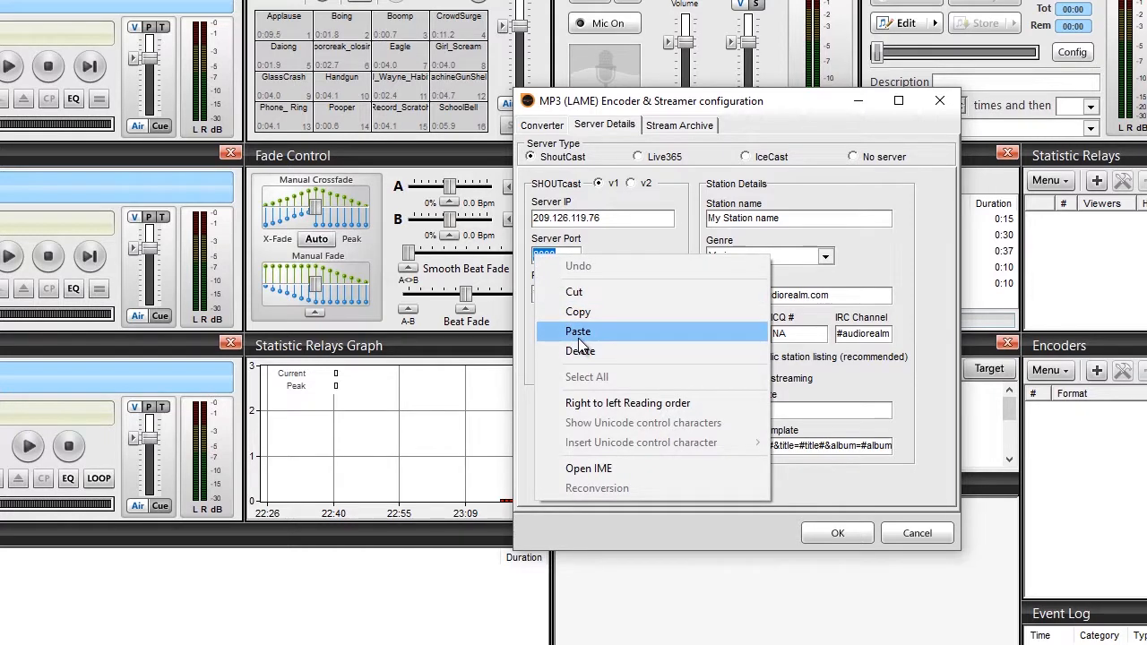
left_click(577, 331)
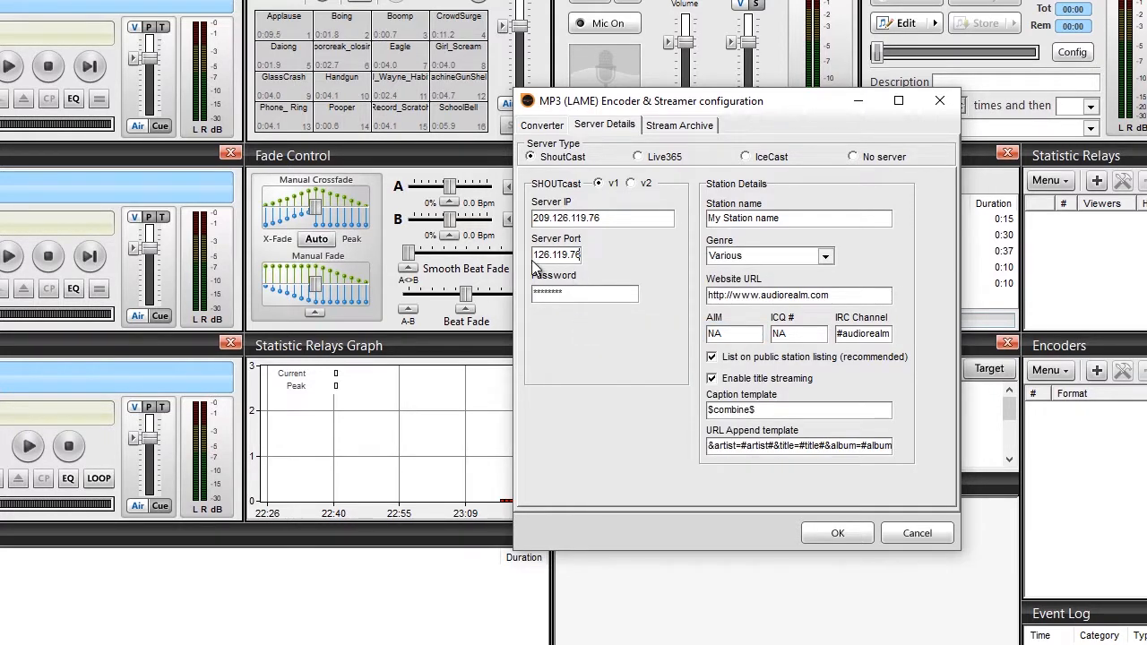
Retype the mispasted server port as 8008.
triple_click(558, 255)
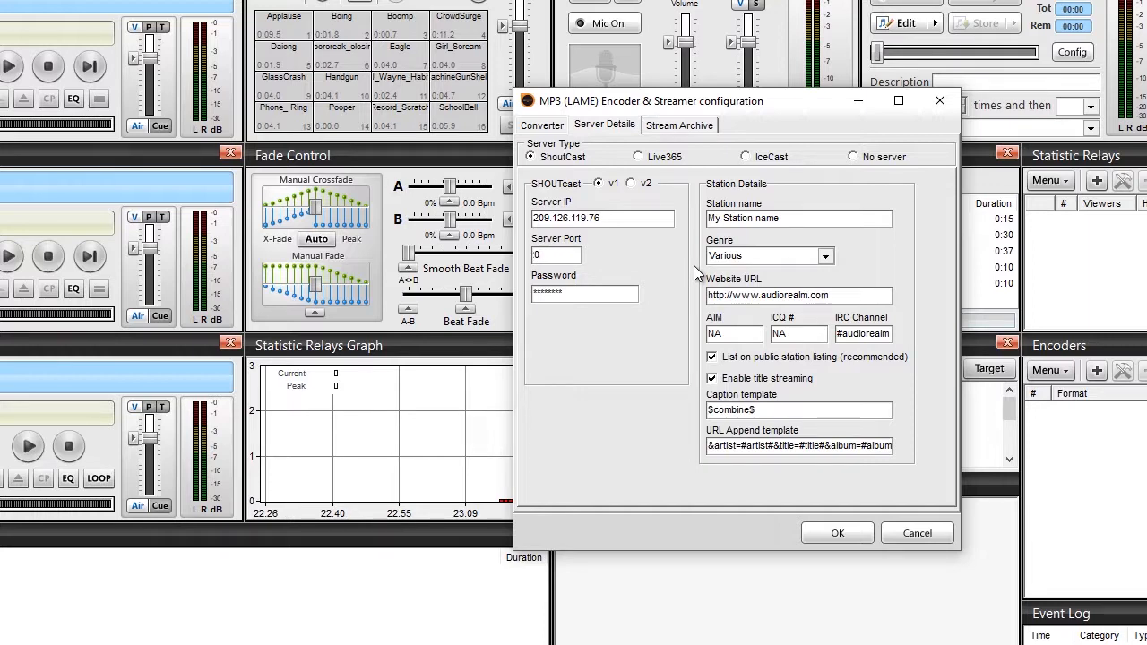
type("800")
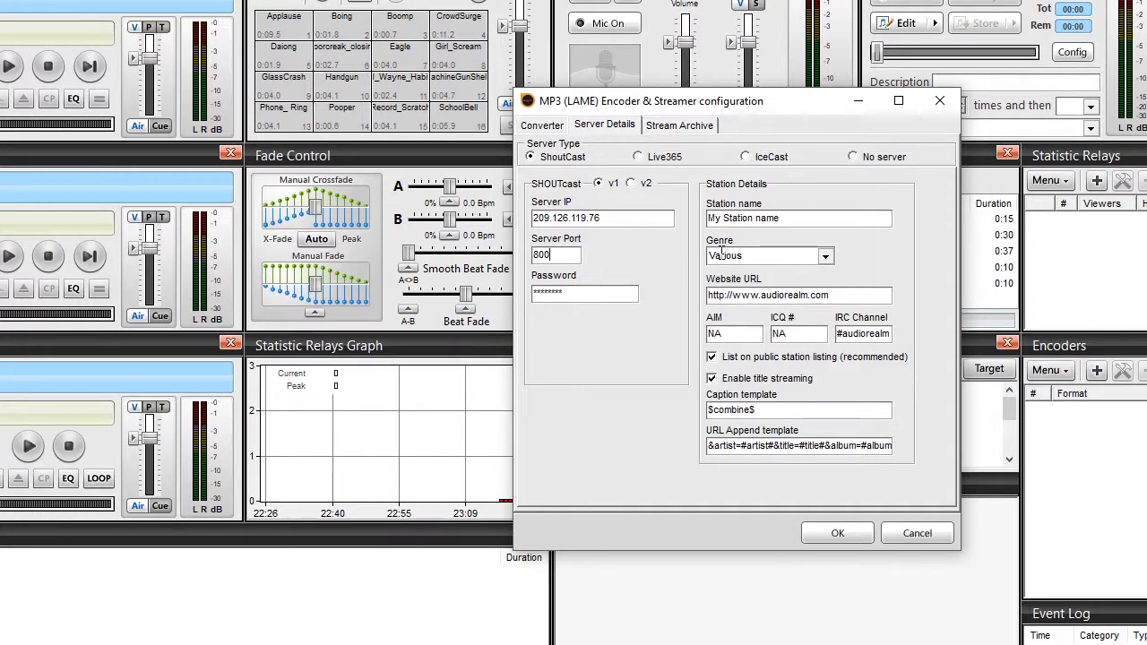
type("8")
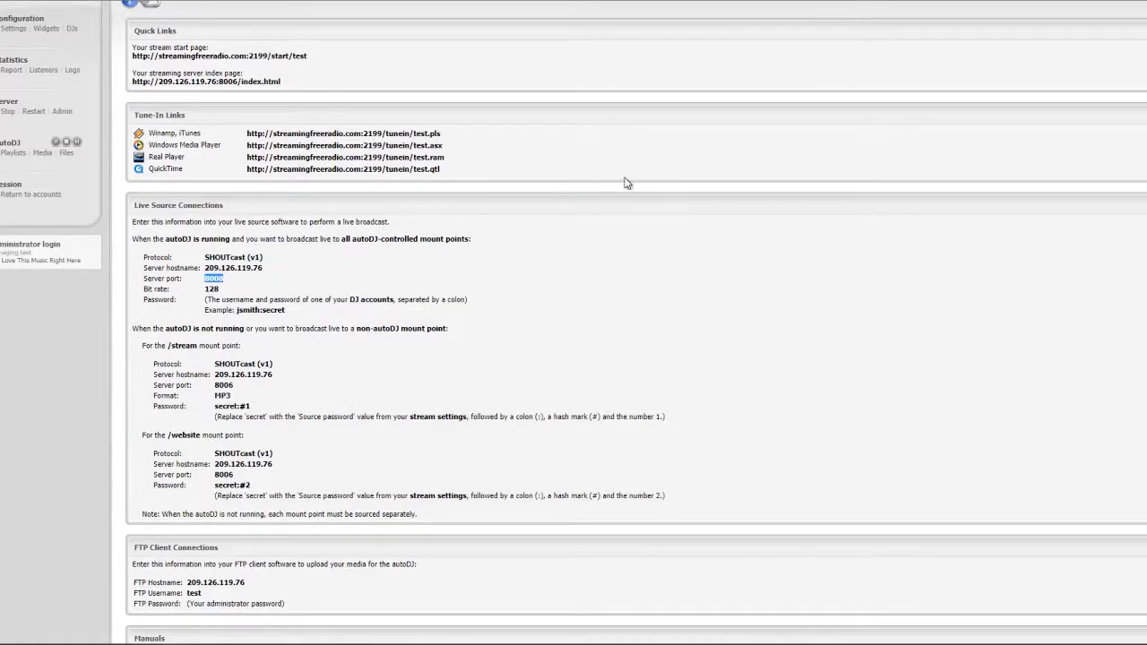
mouse_move(118, 233)
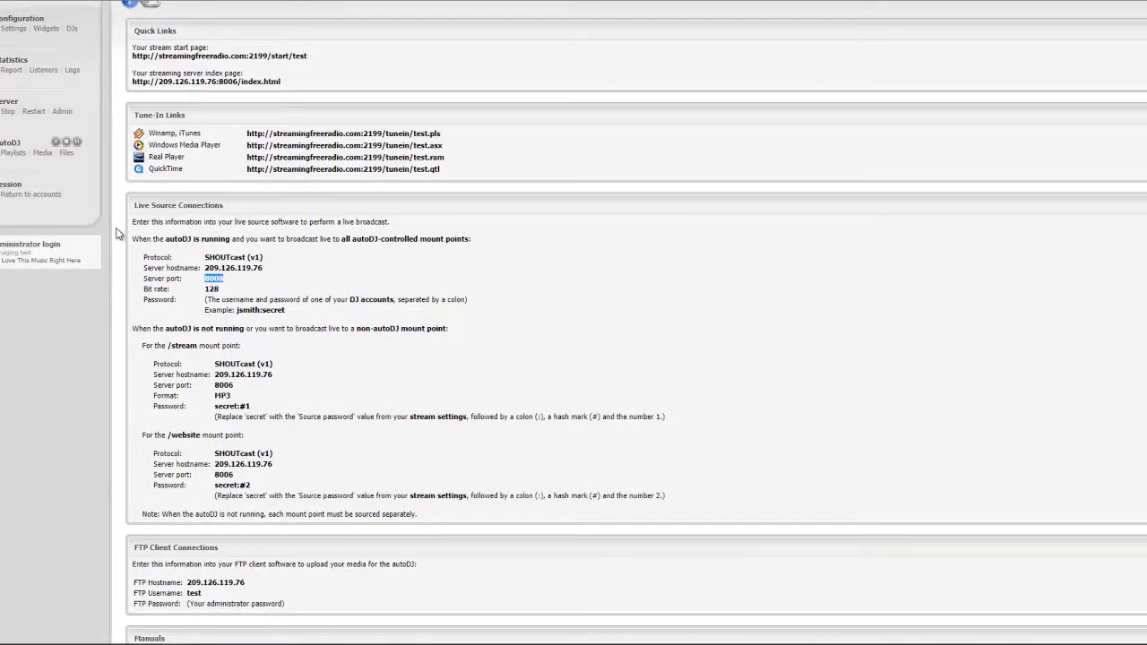
mouse_move(14, 28)
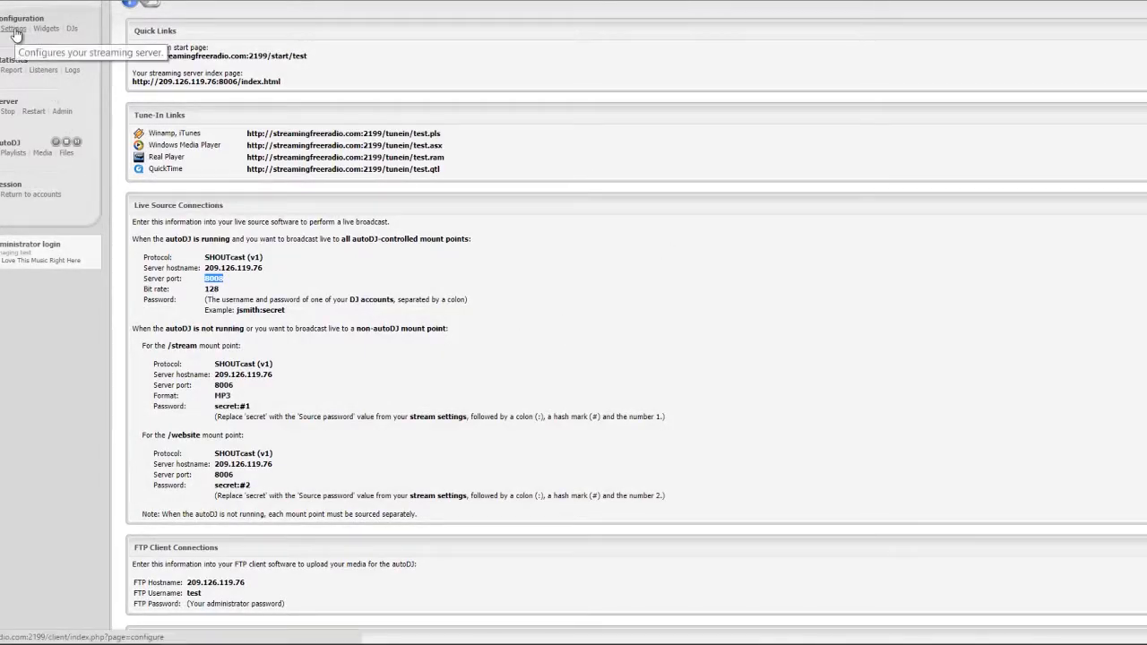
In Centova Cast Settings, select the stream password to copy it for the encoder.
left_click(14, 29)
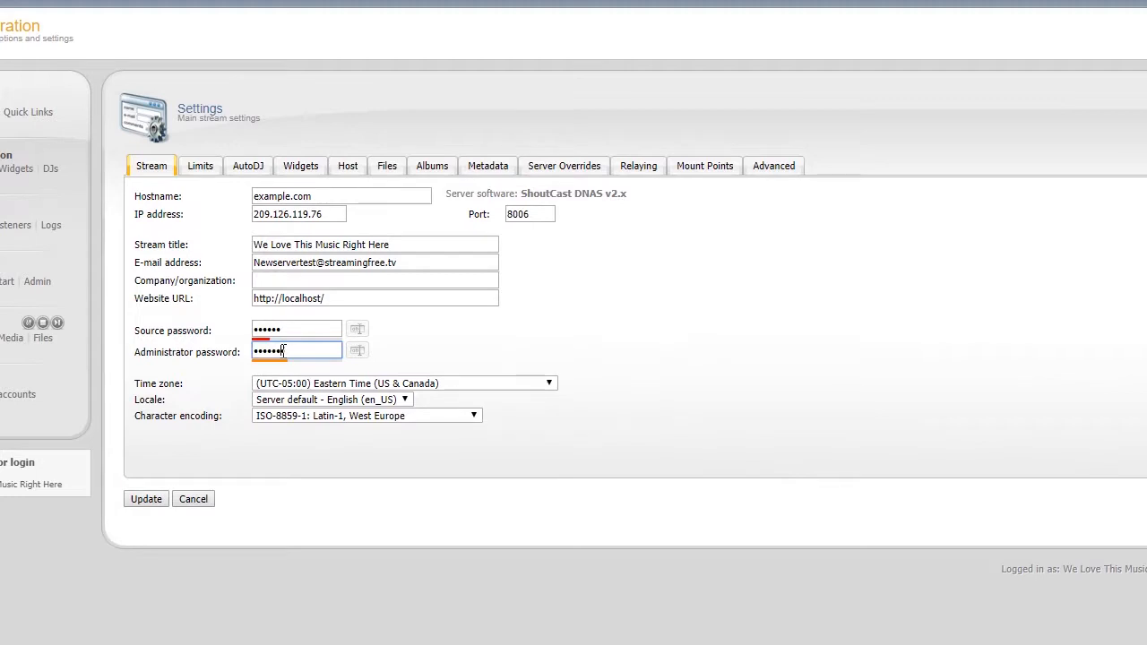
triple_click(296, 349)
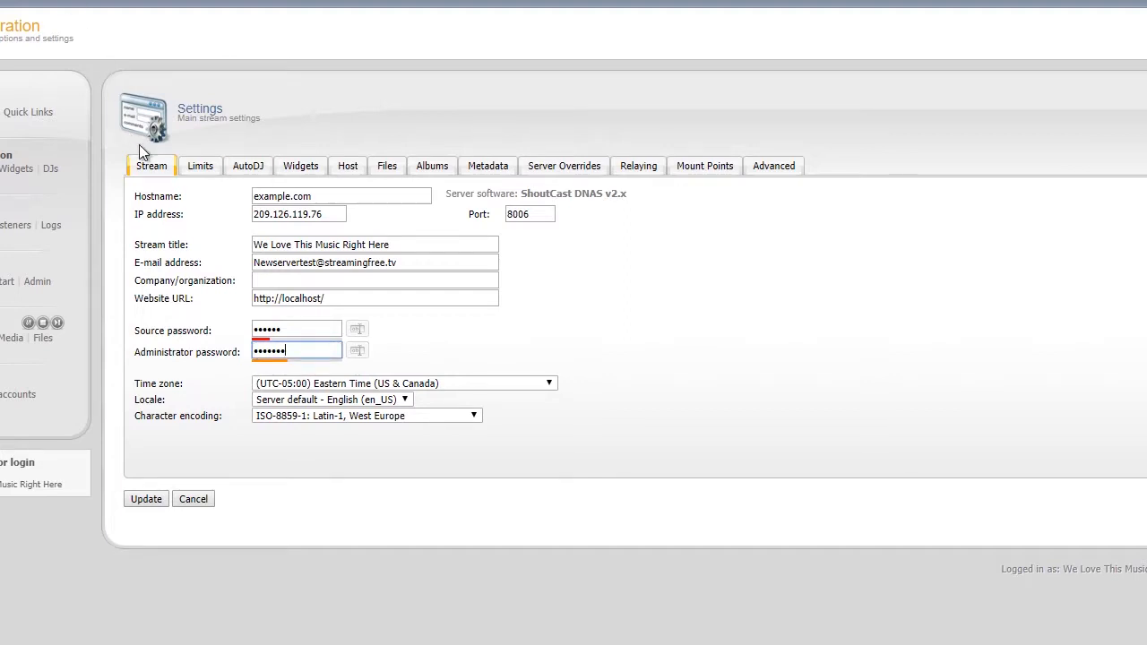
mouse_move(185, 537)
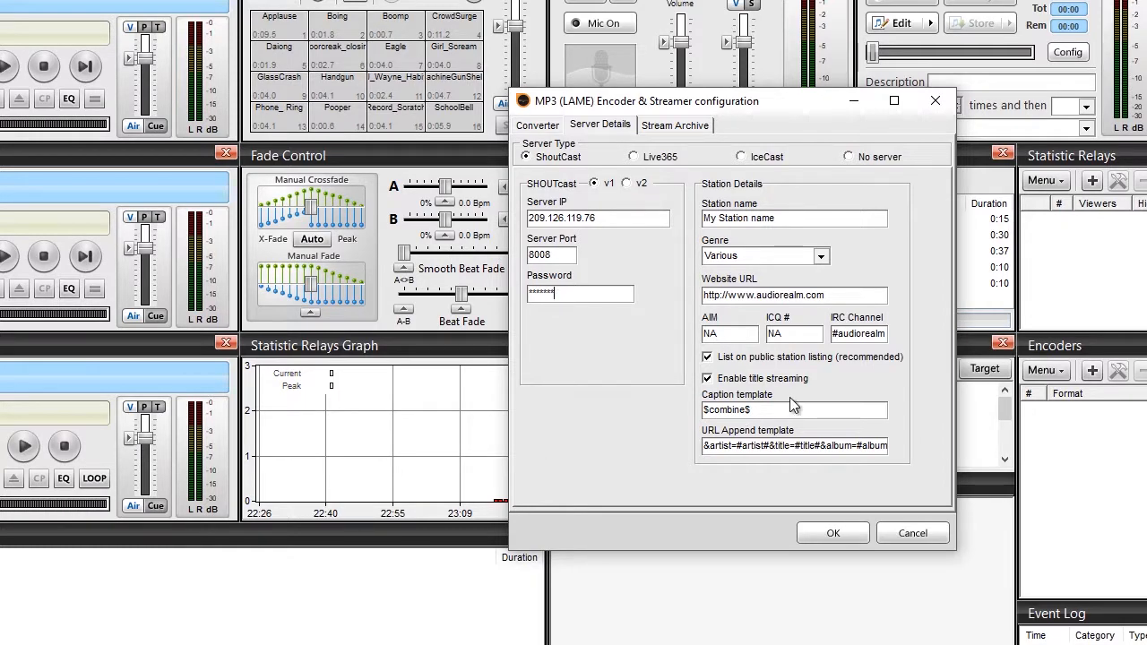
Name the station 'Test Station'.
triple_click(794, 218)
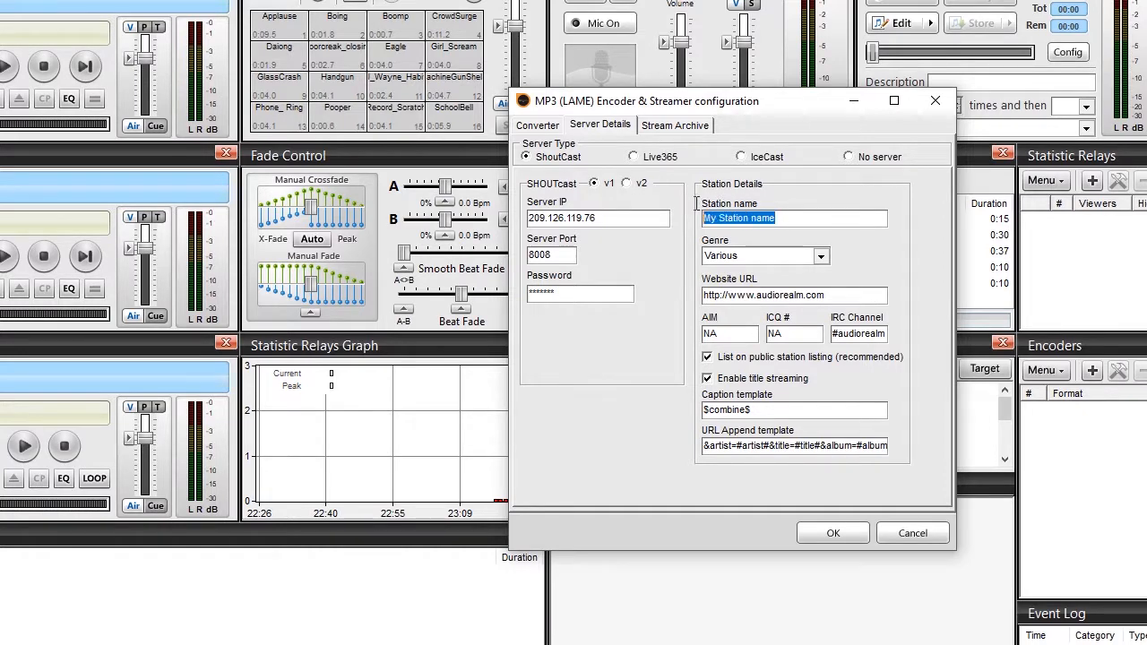
mouse_move(826, 325)
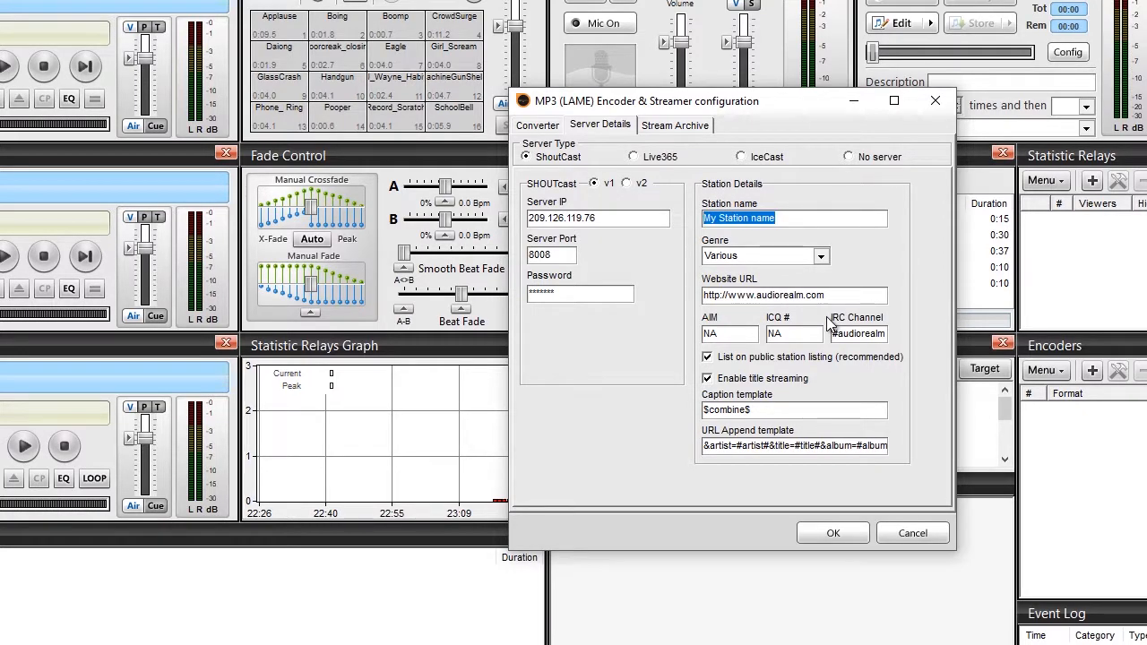
type("Test")
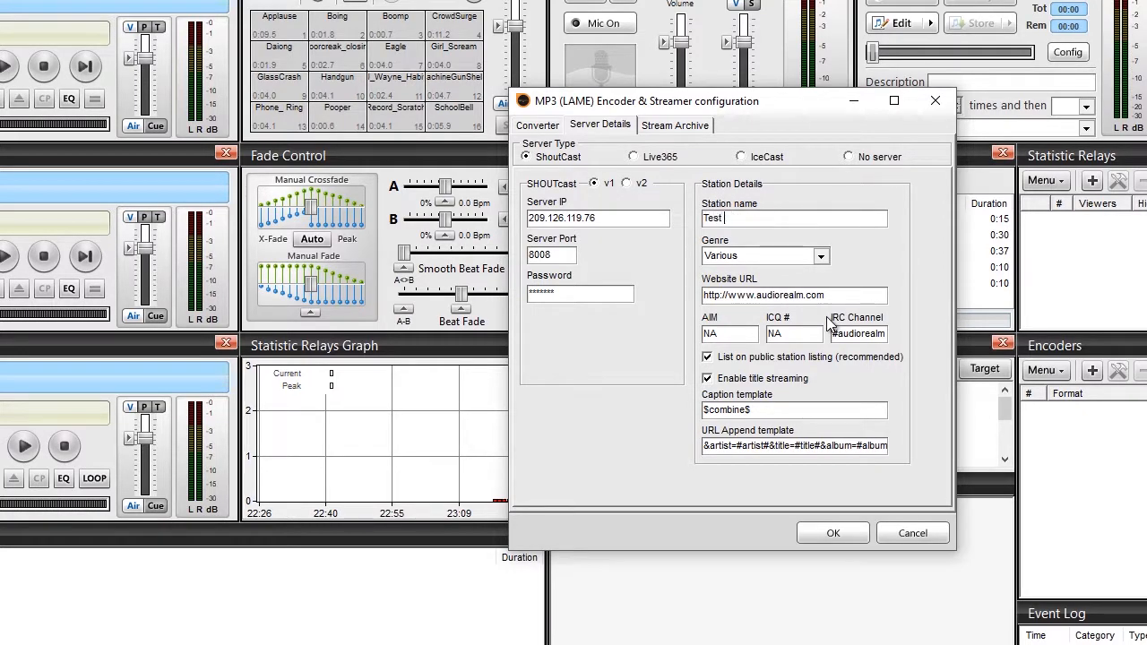
type("Sta")
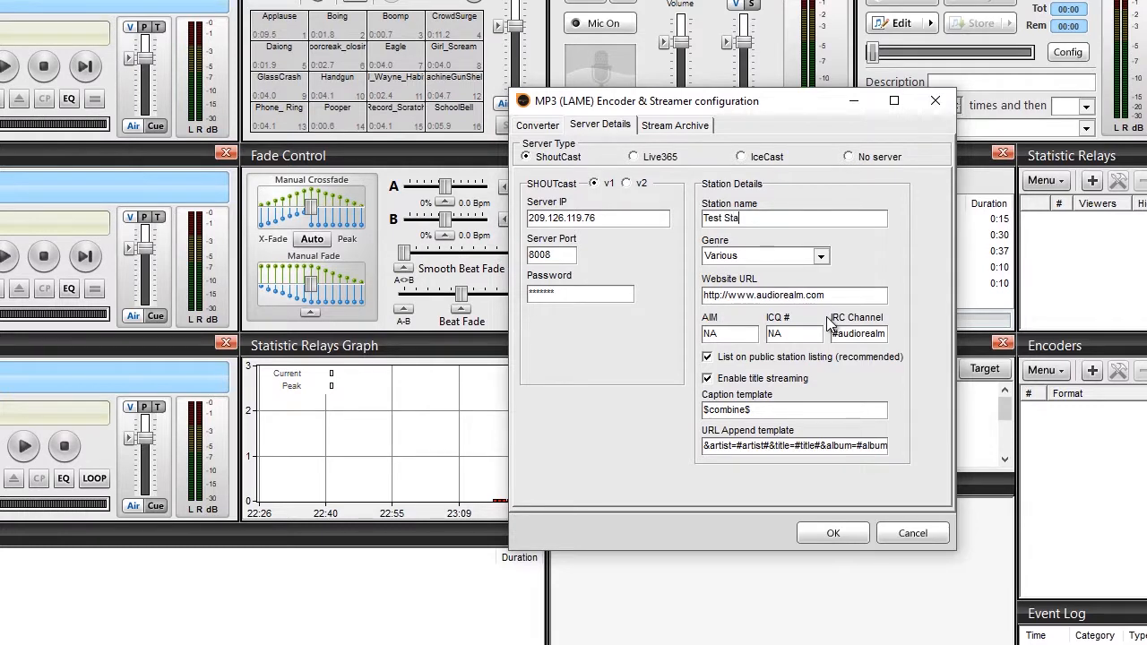
type("tion")
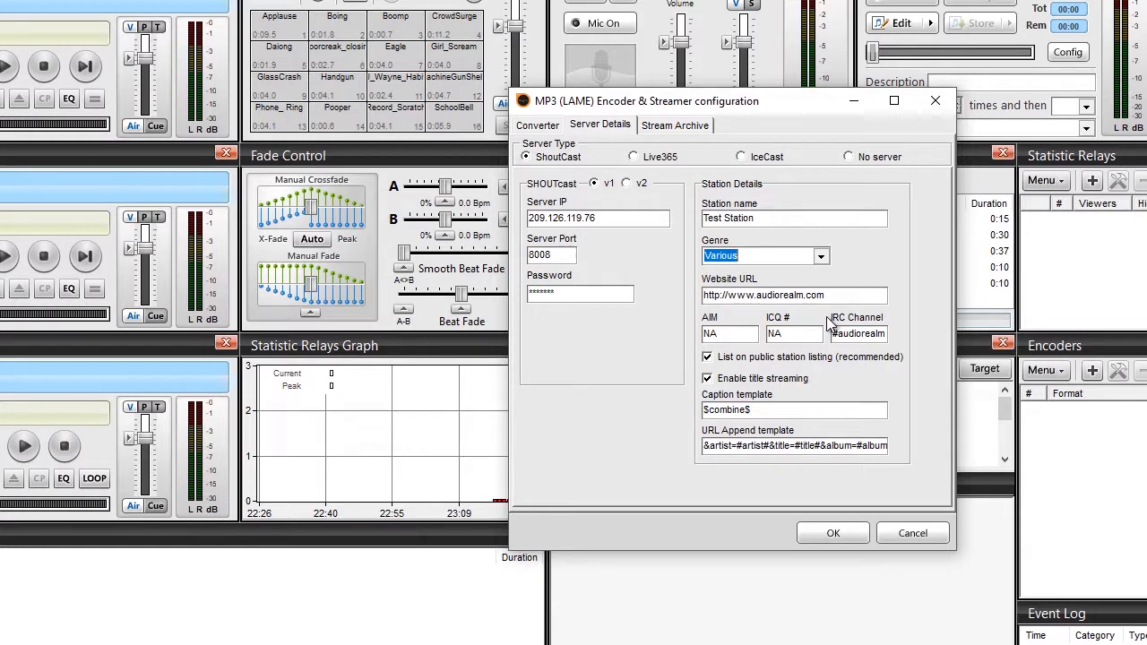
left_click(793, 294)
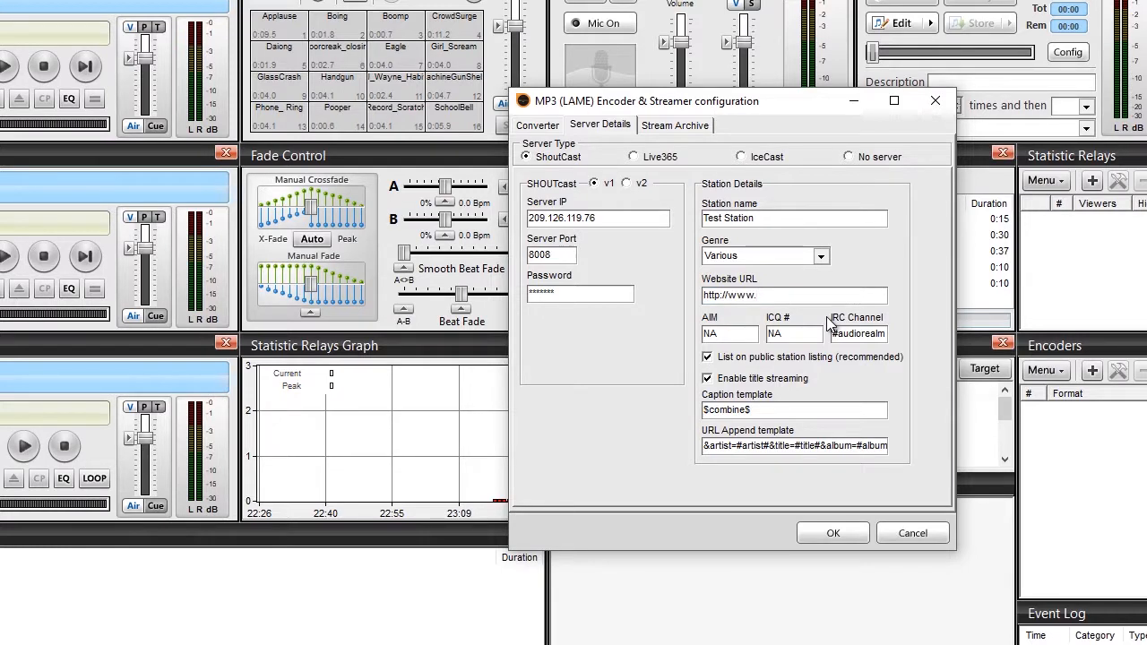
type("The")
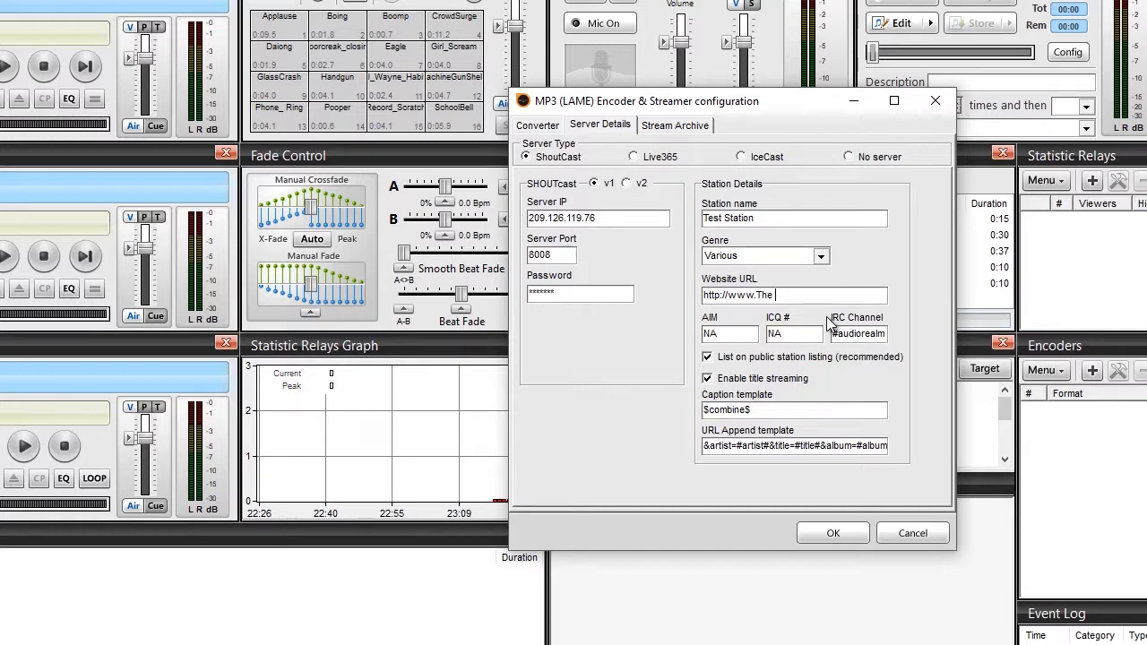
type("StreamingCenter")
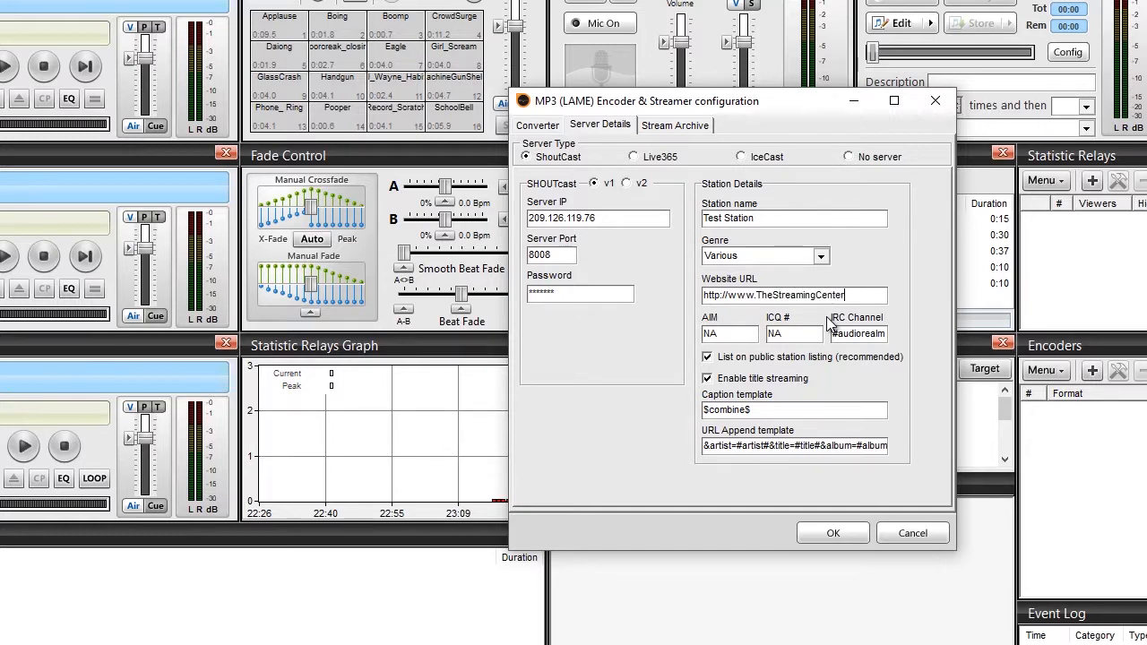
type(".com")
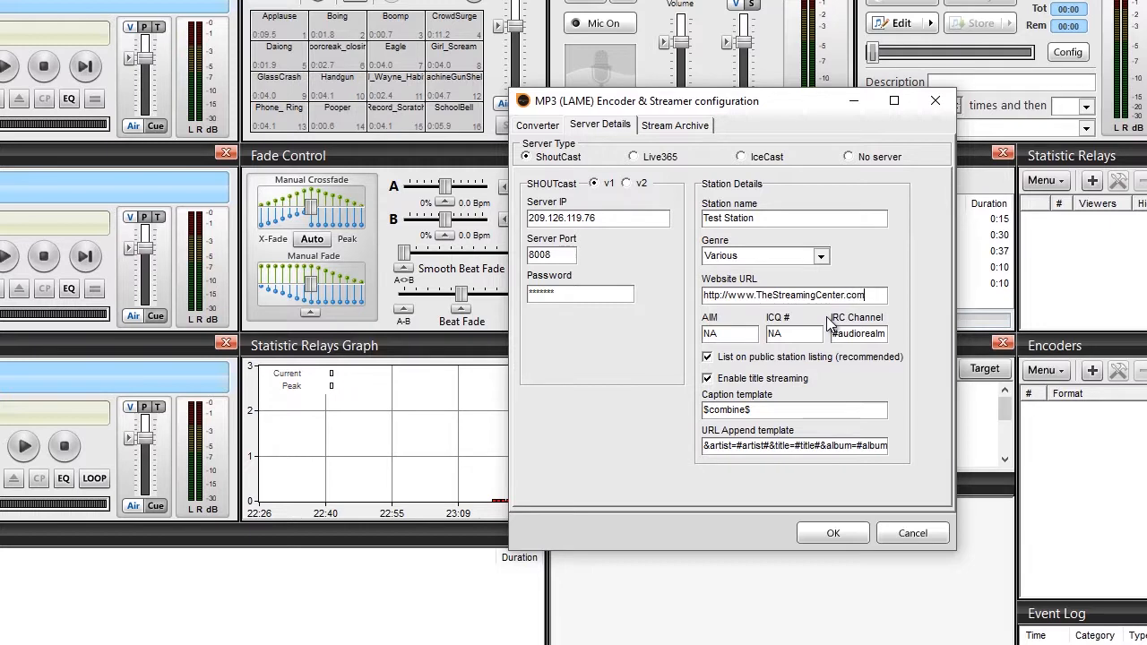
left_click(674, 126)
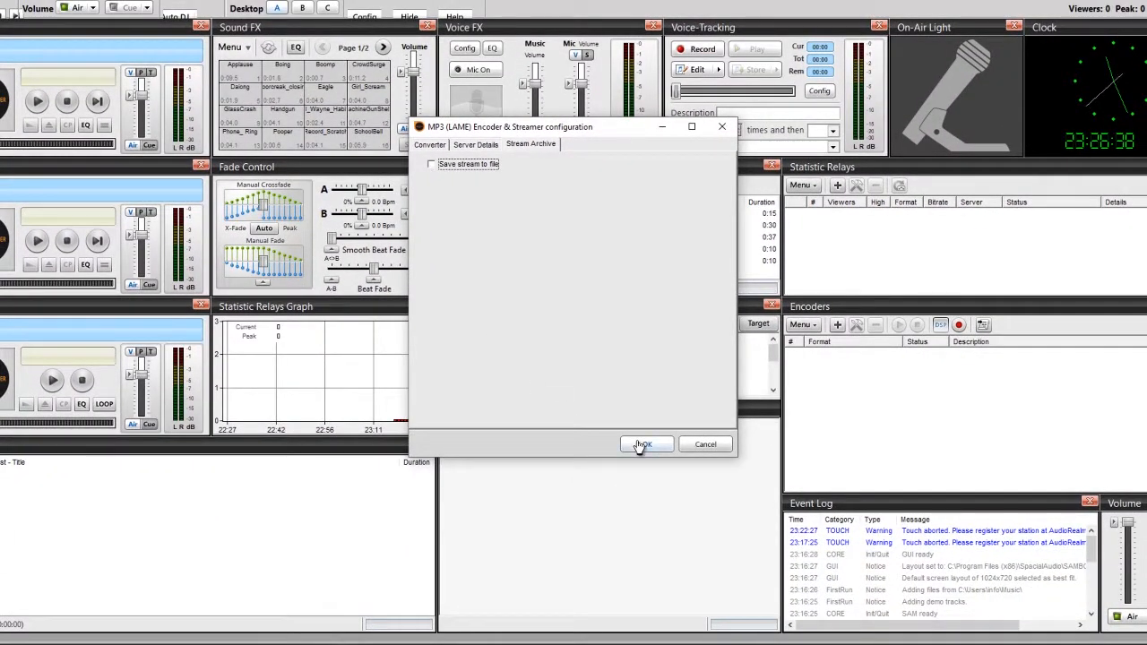
left_click(645, 444)
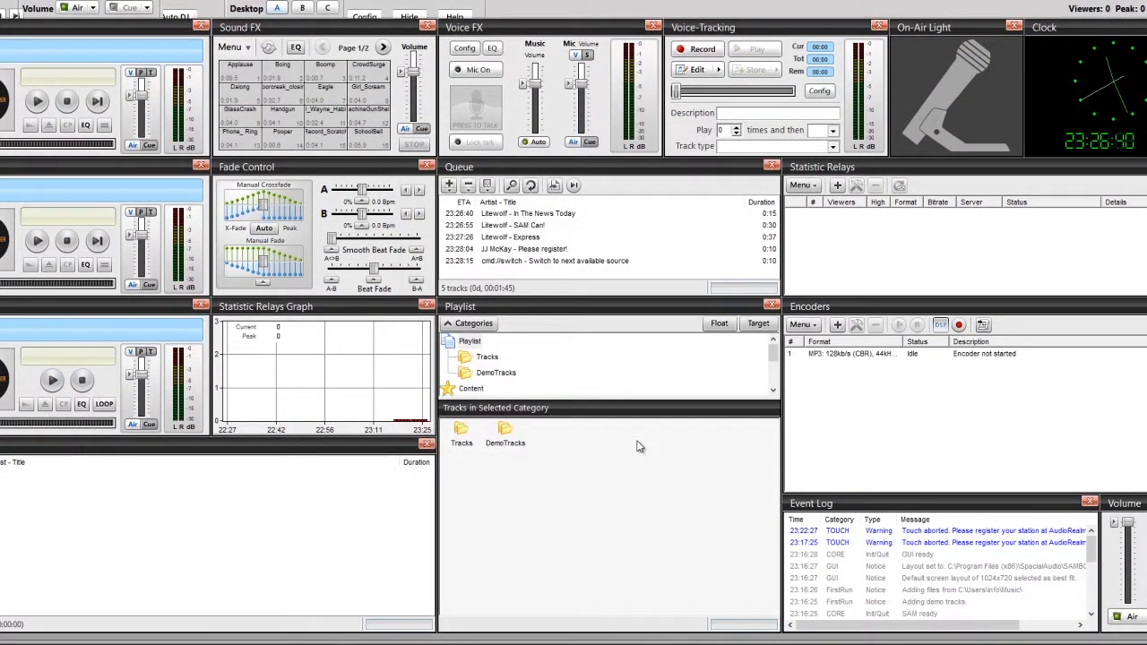